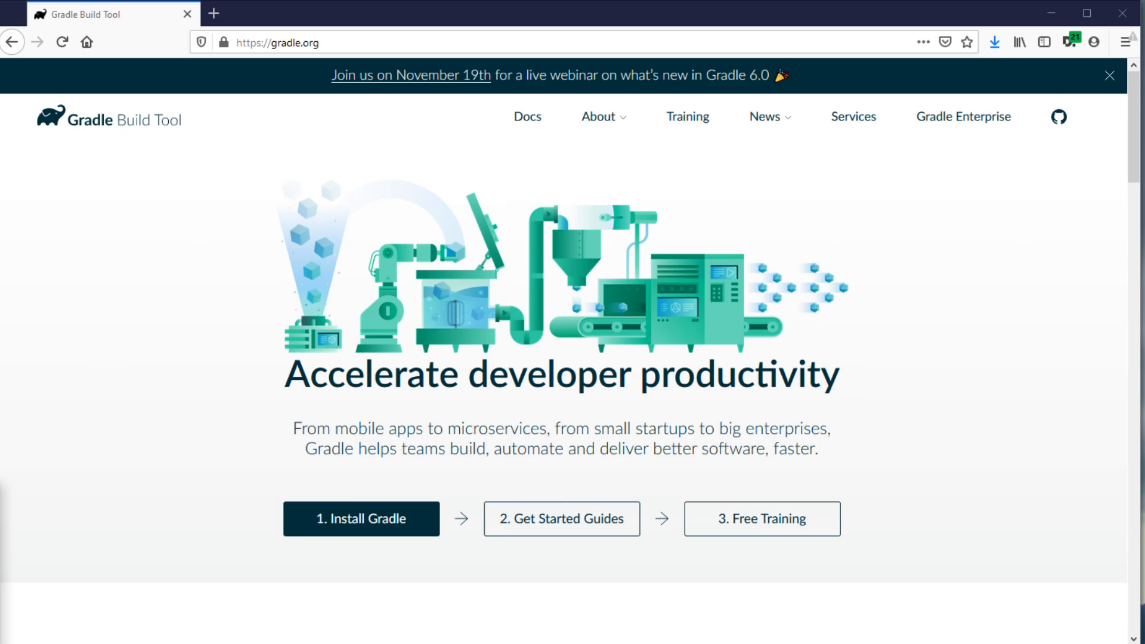
{"action": "mouse_move", "coordinate": [87, 438]}
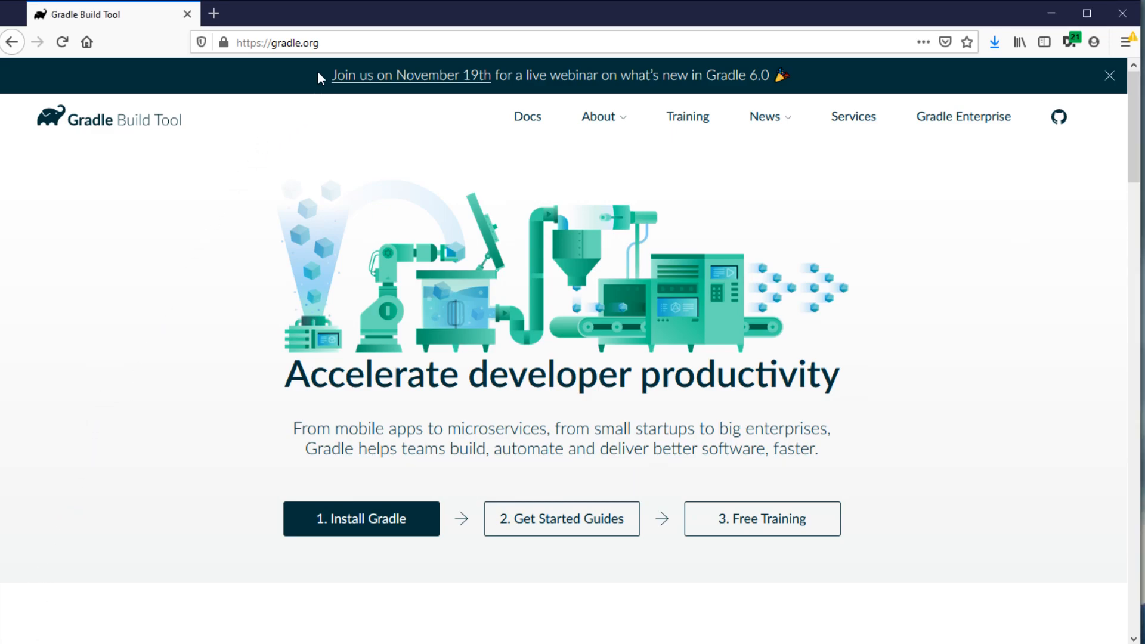
{"action": "mouse_move", "coordinate": [361, 518]}
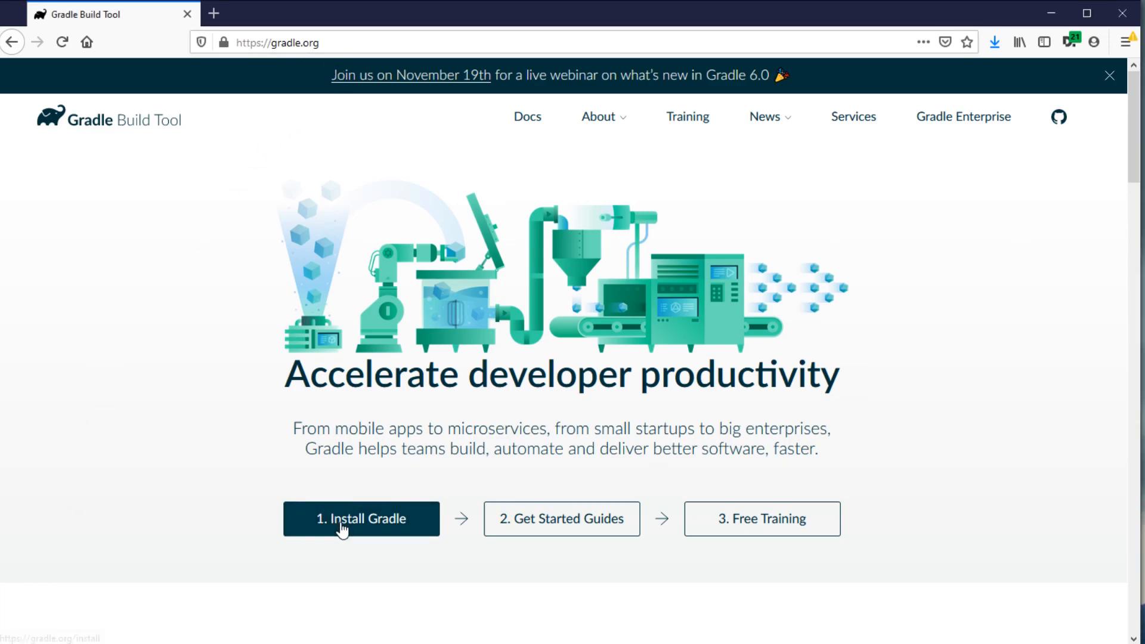
Follow Install Gradle on gradle.org to the manual installation instructions.
{"action": "left_click", "coordinate": [361, 518]}
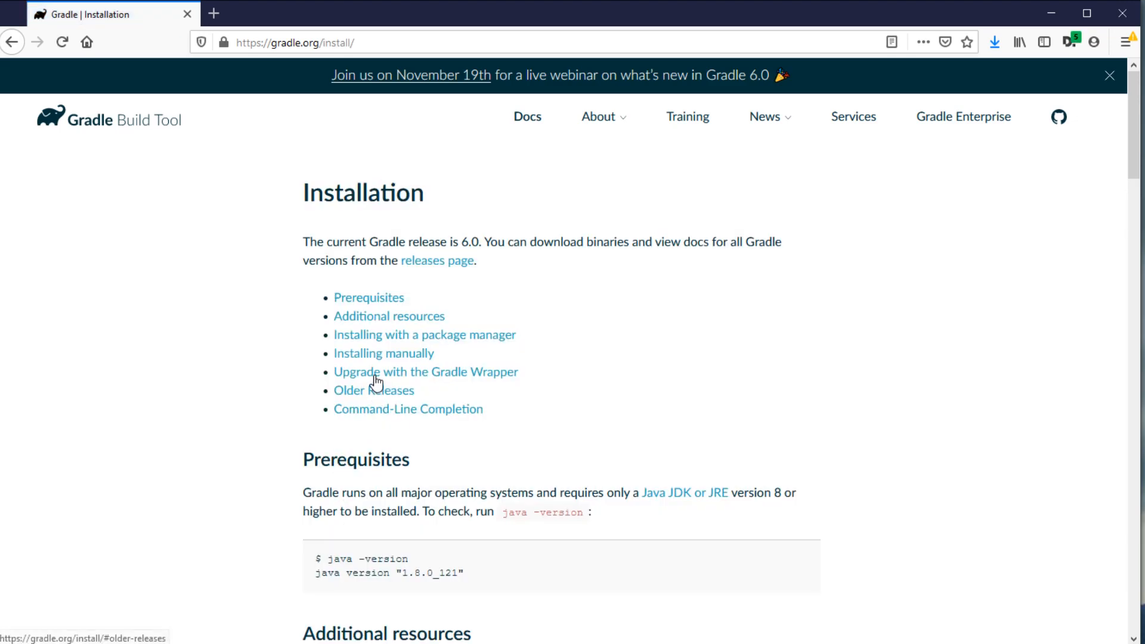
{"action": "left_click", "coordinate": [383, 352]}
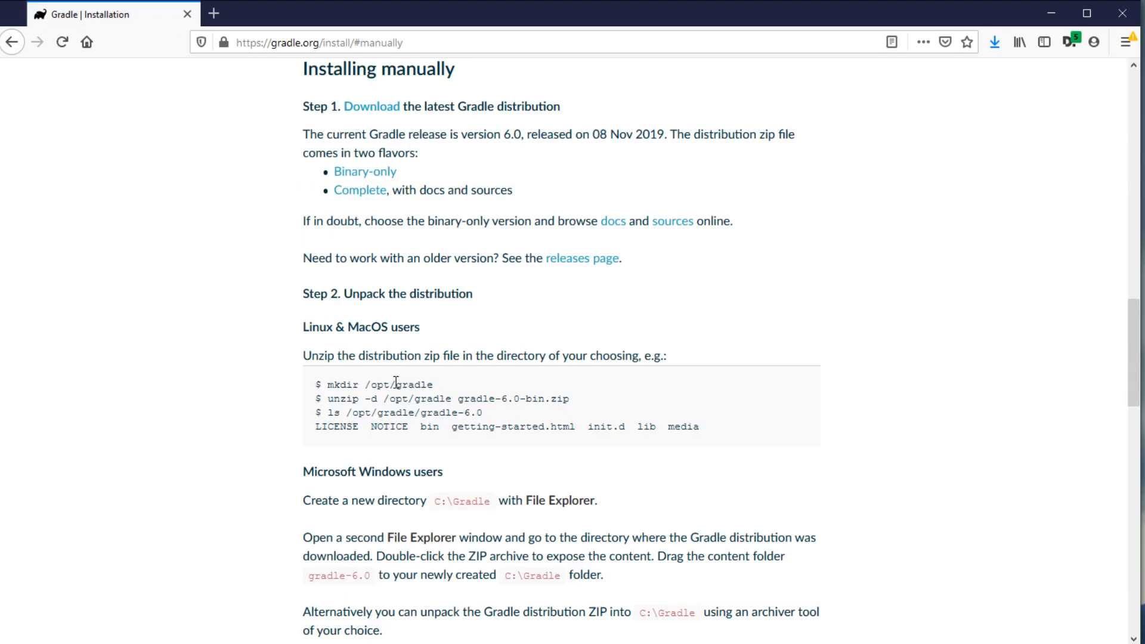
{"action": "left_click", "coordinate": [365, 172]}
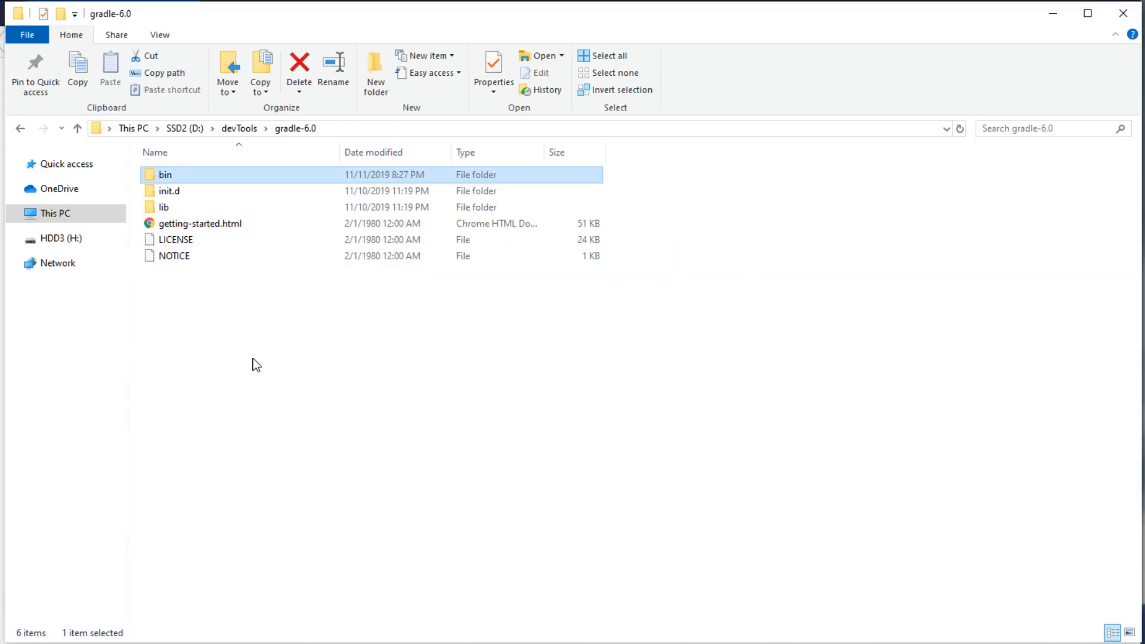
{"action": "mouse_move", "coordinate": [351, 137]}
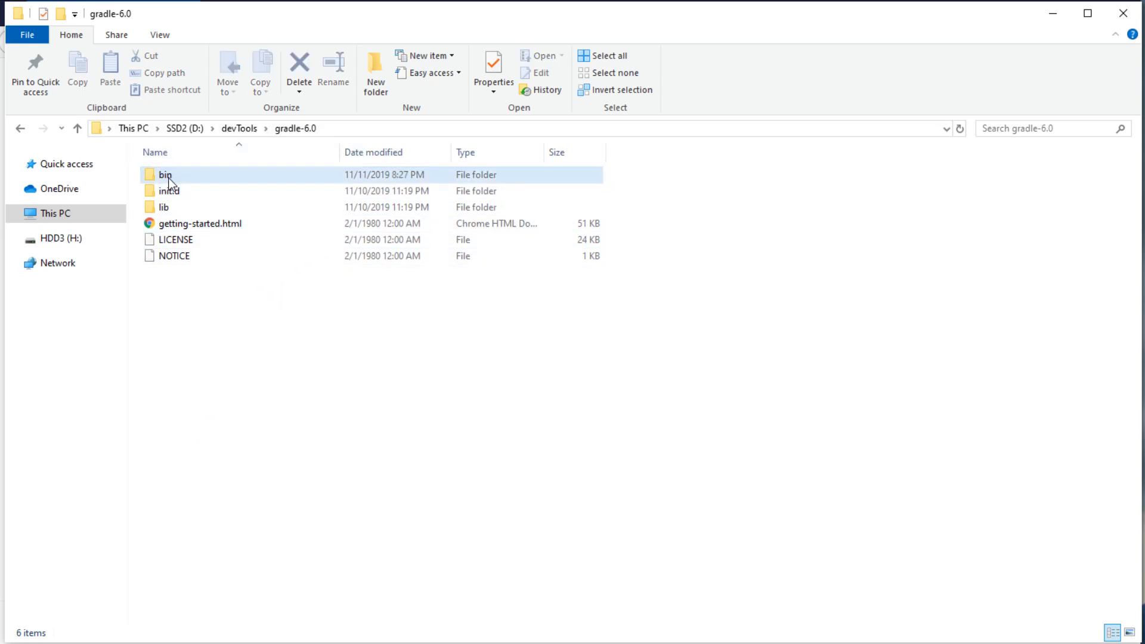
Enter the gradle-6.0 bin folder and open a PowerShell window there.
{"action": "double_click", "coordinate": [166, 174]}
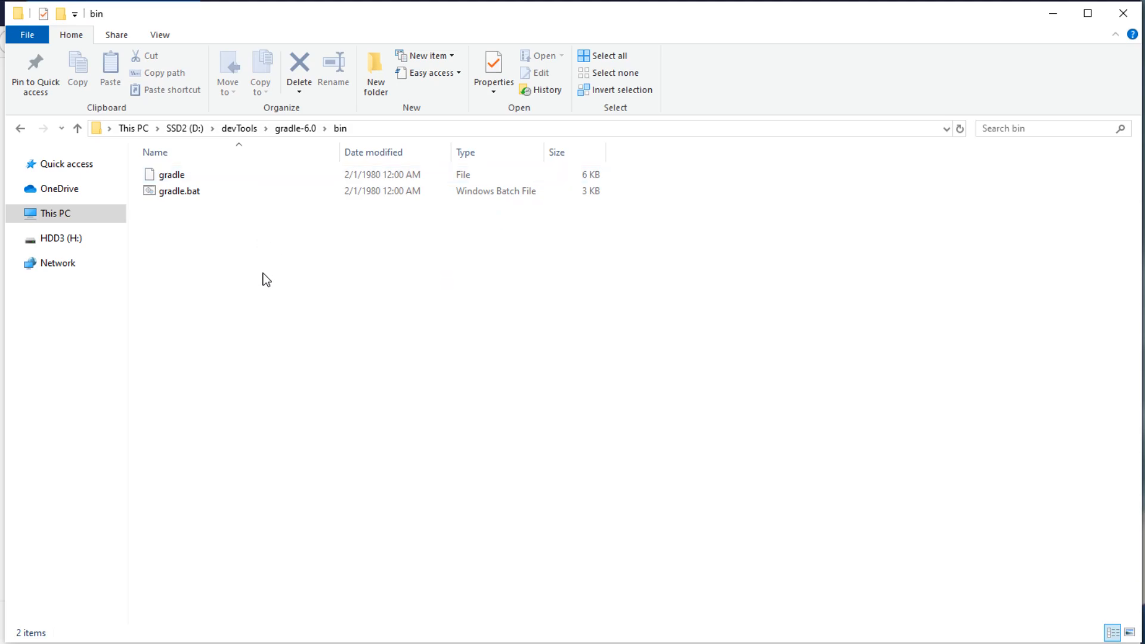
{"action": "mouse_move", "coordinate": [266, 283]}
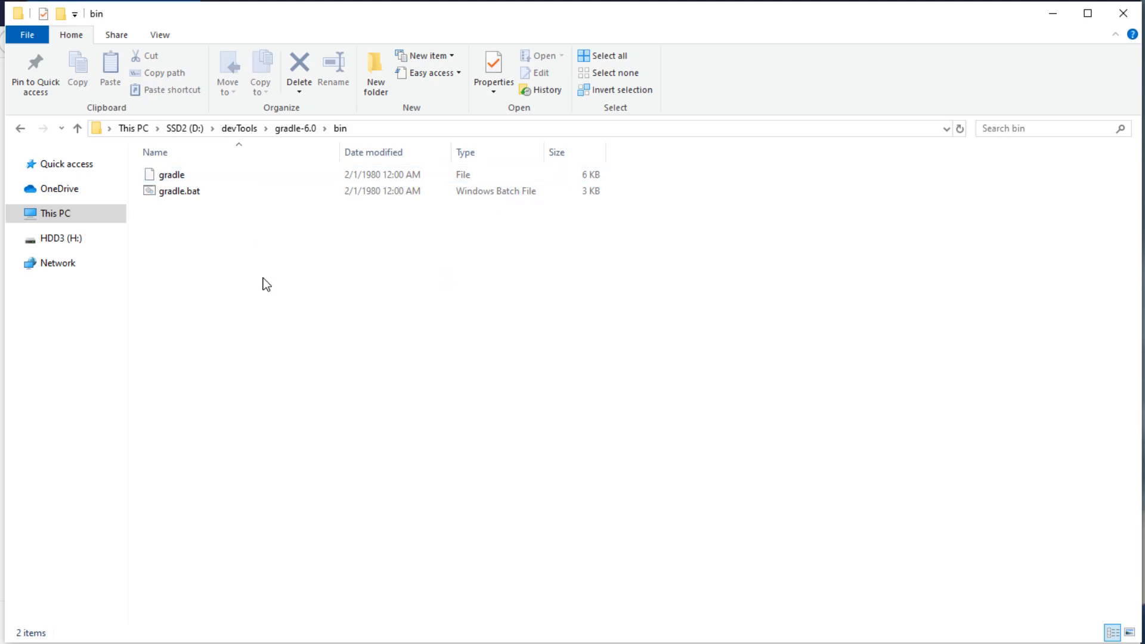
{"action": "right_click", "coordinate": [264, 283]}
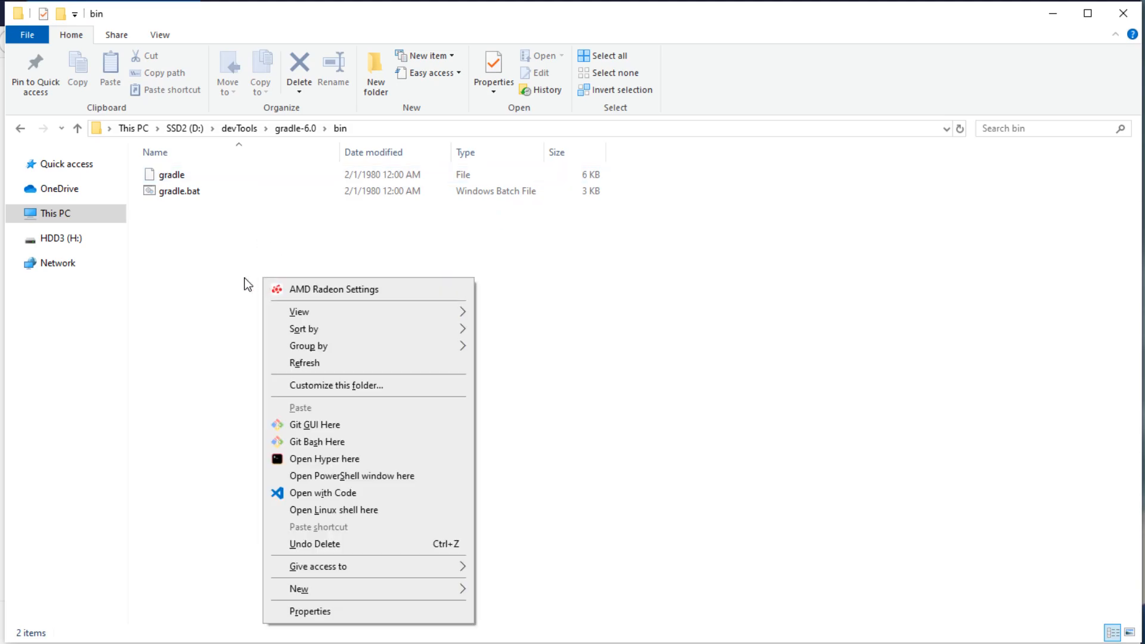
{"action": "mouse_move", "coordinate": [234, 284]}
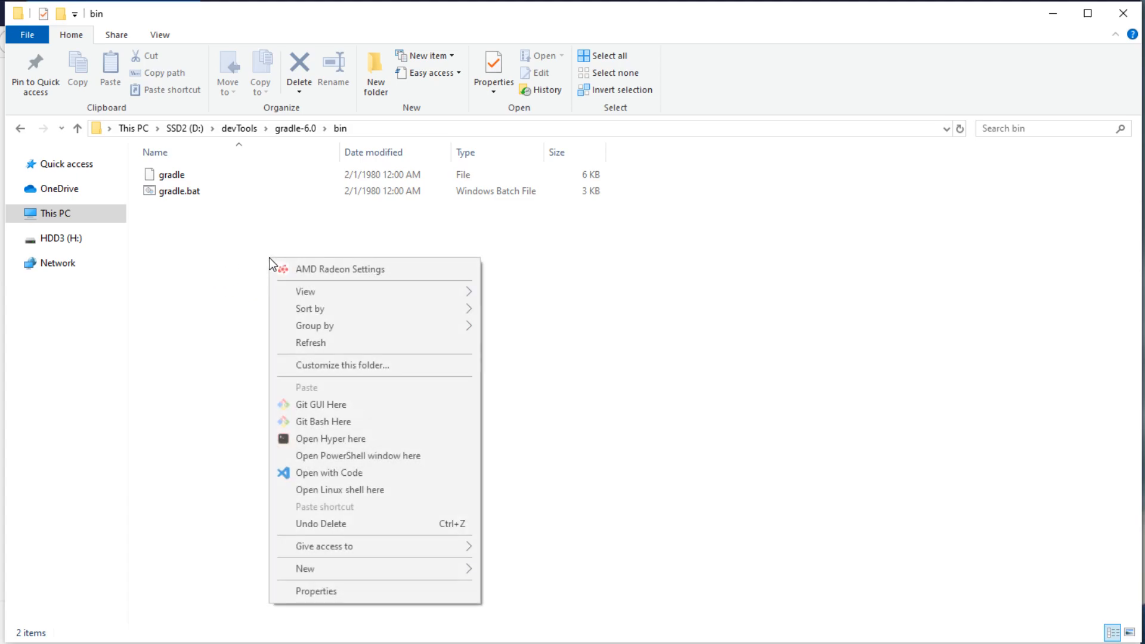
{"action": "mouse_move", "coordinate": [358, 455]}
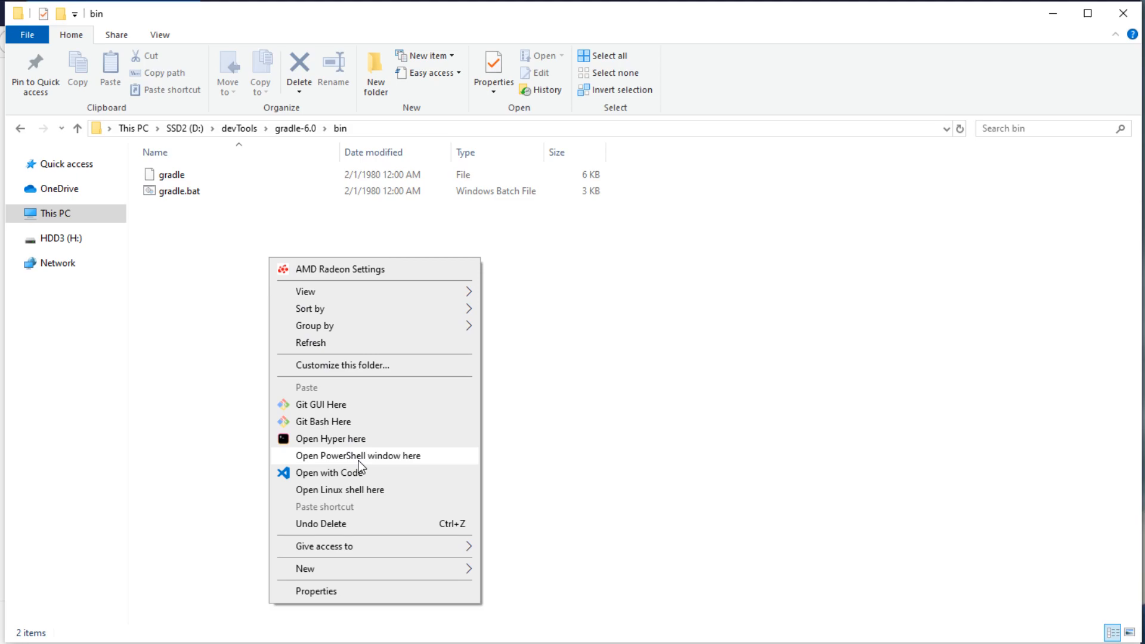
{"action": "mouse_move", "coordinate": [380, 467]}
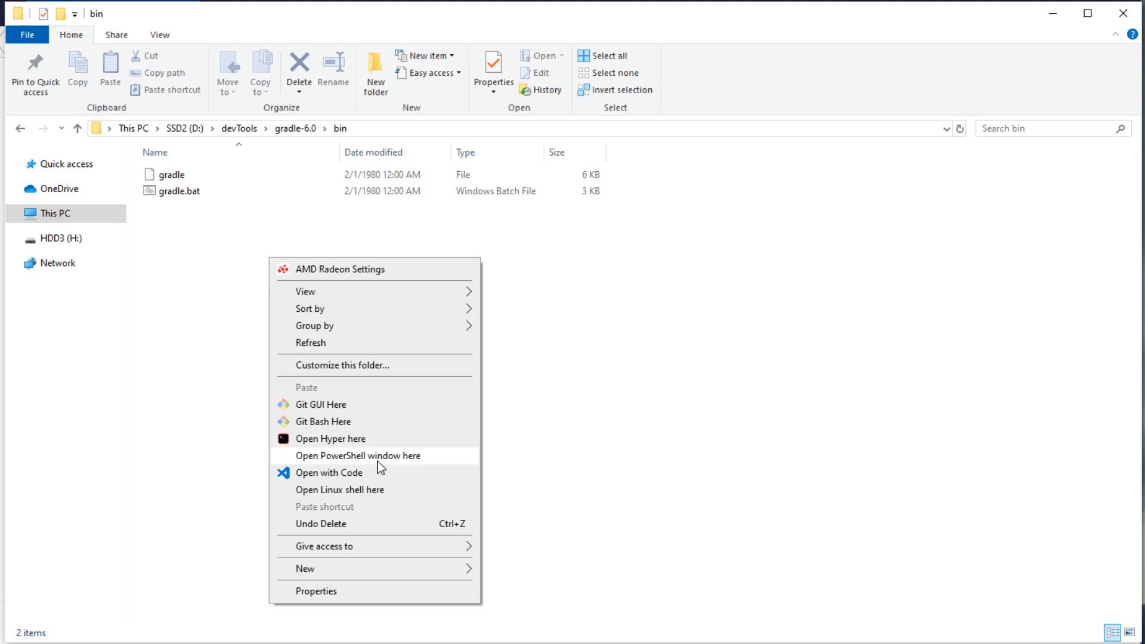
{"action": "left_click", "coordinate": [357, 455]}
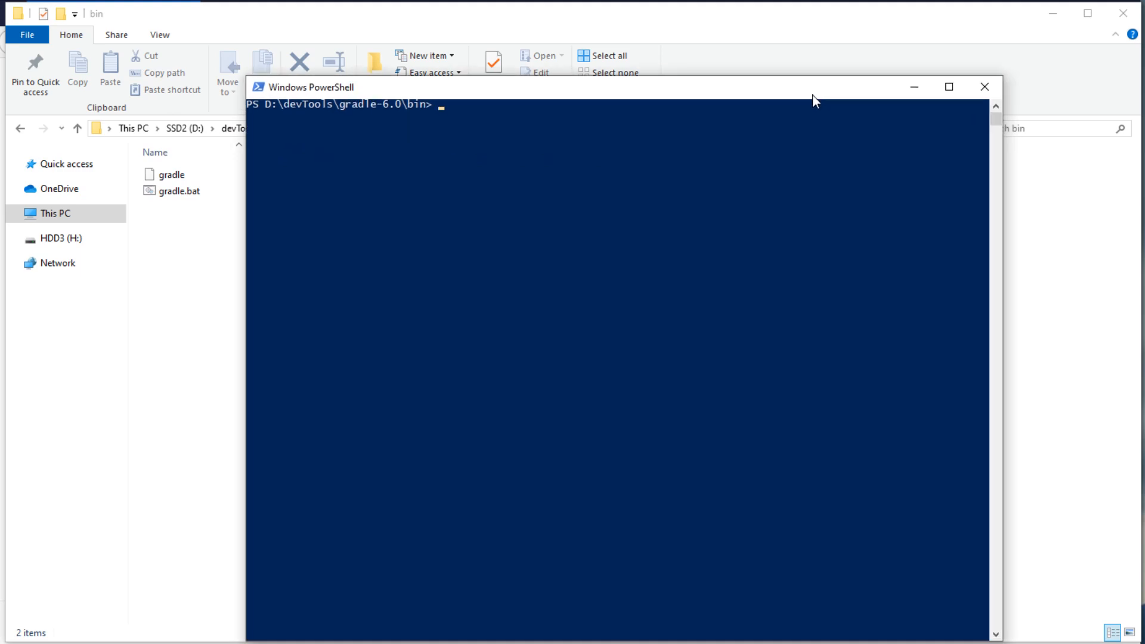
Run pwd to confirm the location D:\devTools\gradle-6.0\bin.
{"action": "type", "text": "pwd"}
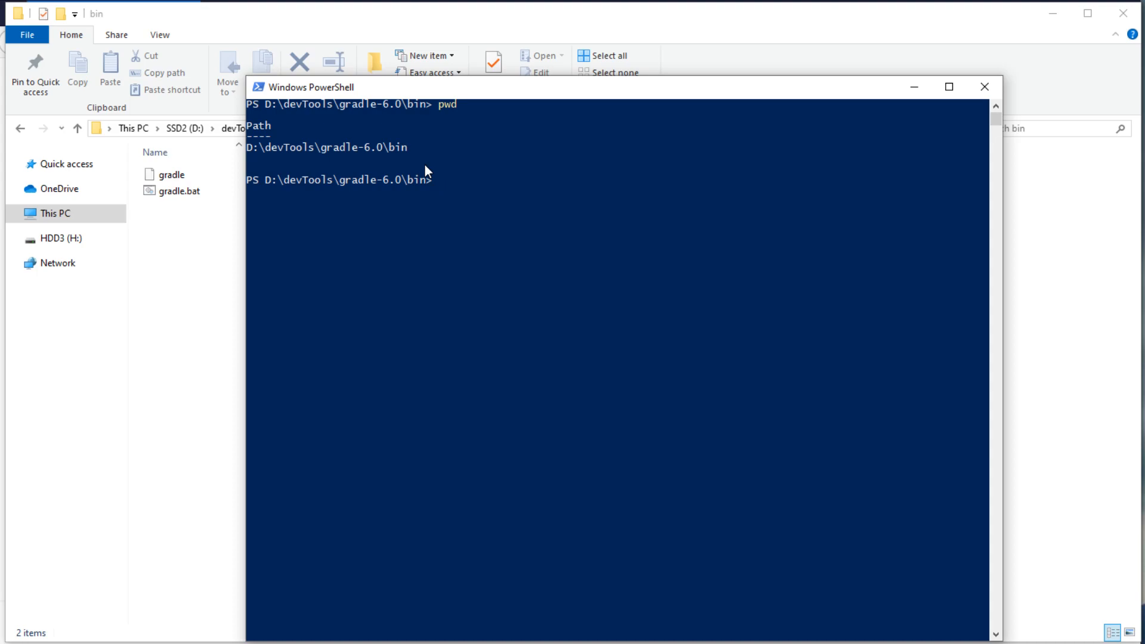
{"action": "mouse_move", "coordinate": [882, 113]}
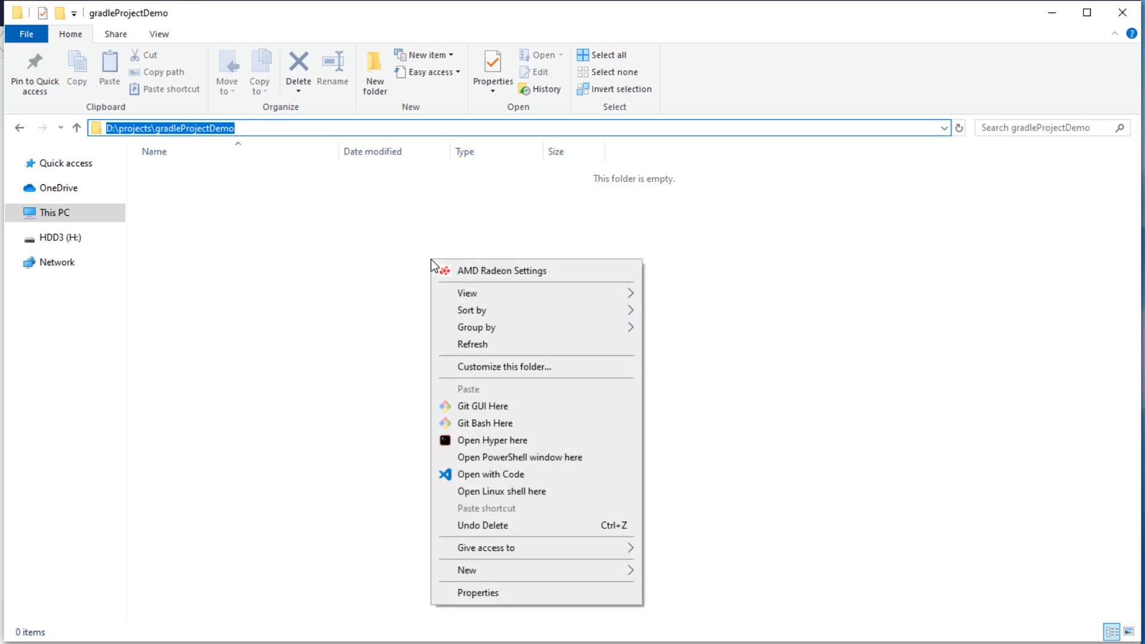
{"action": "mouse_move", "coordinate": [551, 478]}
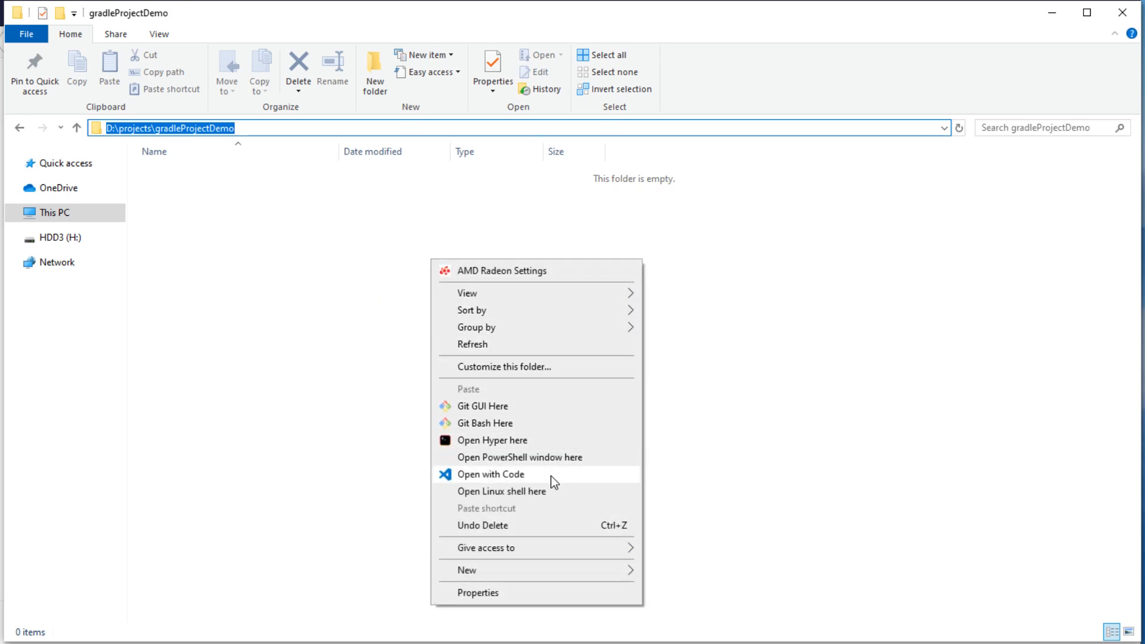
Open a PowerShell window in the empty D:\projects\gradleProjectDemo folder.
{"action": "left_click", "coordinate": [490, 474]}
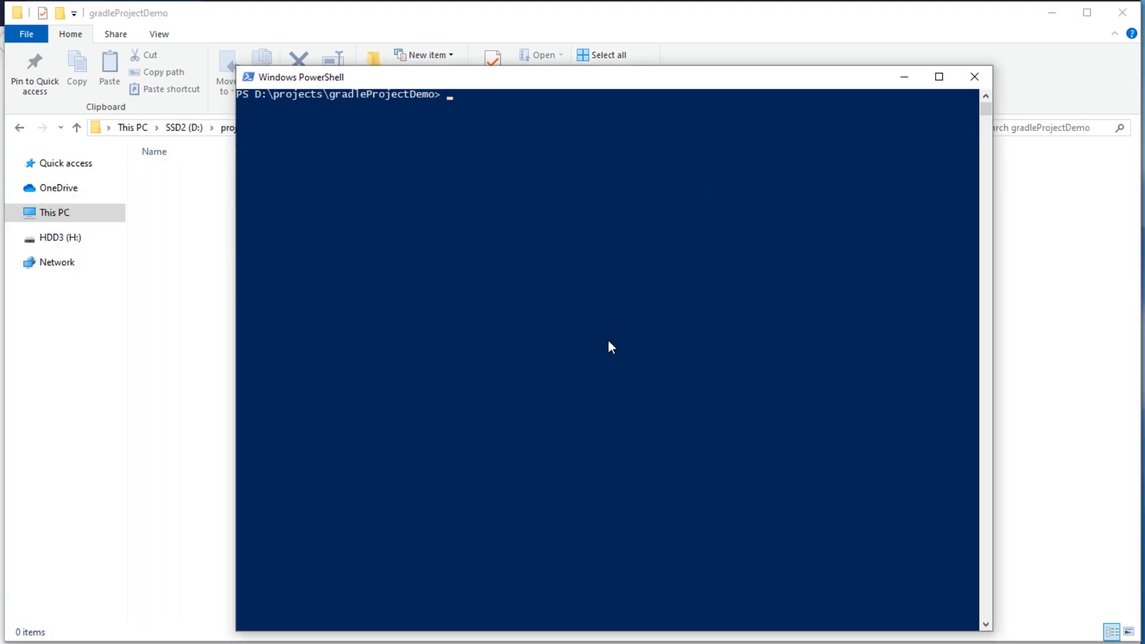
Run D:\devTools\gradle-6.0\bin\gradle wrapper to generate gradlew, gradlew.bat and gradle folders.
{"action": "type", "text": "D:\\devTools\\gradle-6.0\\bin"}
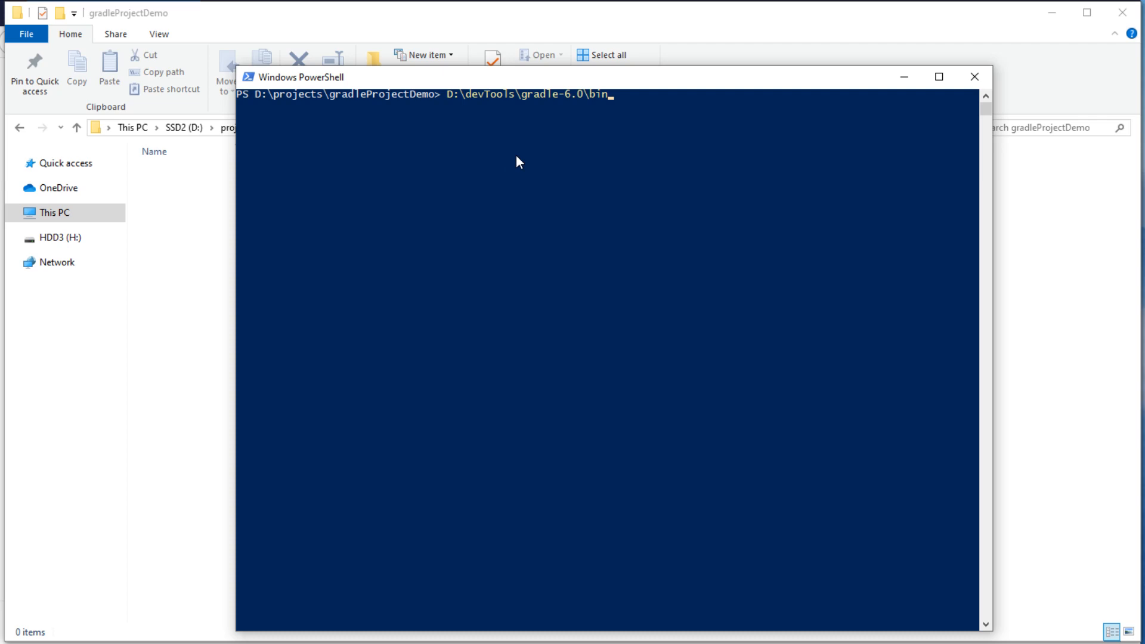
{"action": "mouse_move", "coordinate": [548, 146]}
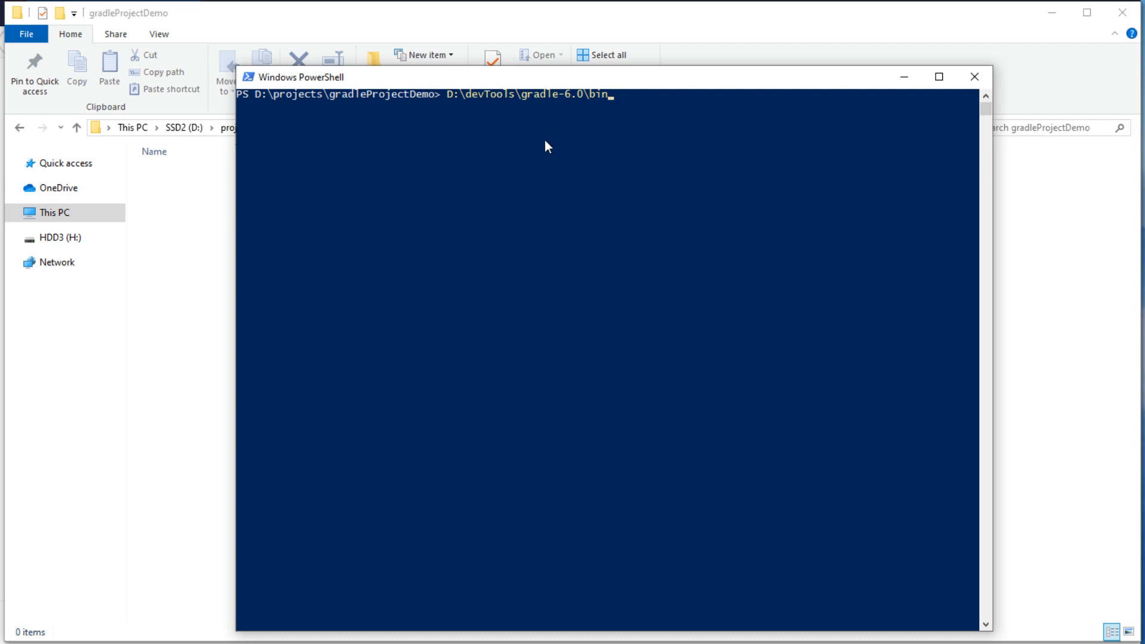
{"action": "type", "text": "\\gradle"}
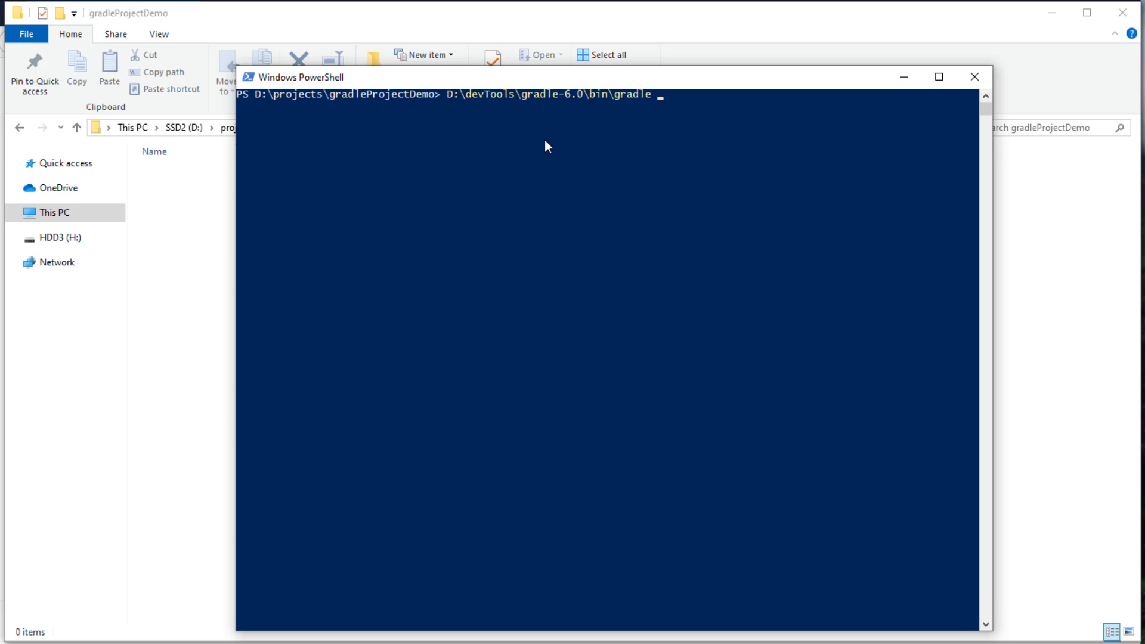
{"action": "type", "text": "wr"}
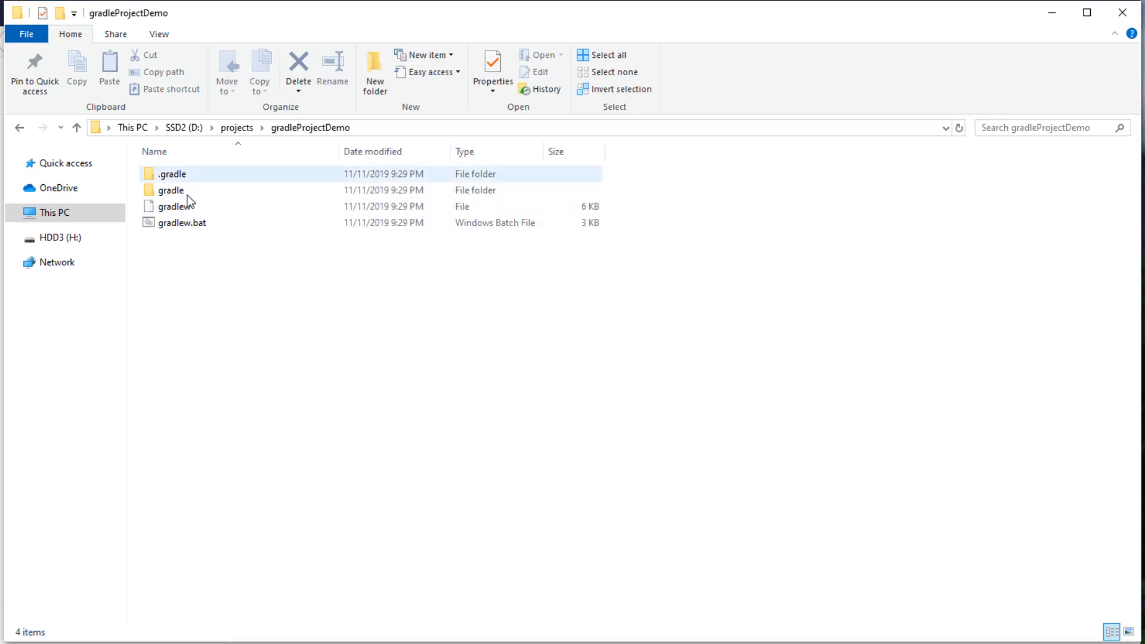
Open gradleProjectDemo in Visual Studio Code with 'Open with Code'.
{"action": "right_click", "coordinate": [214, 297]}
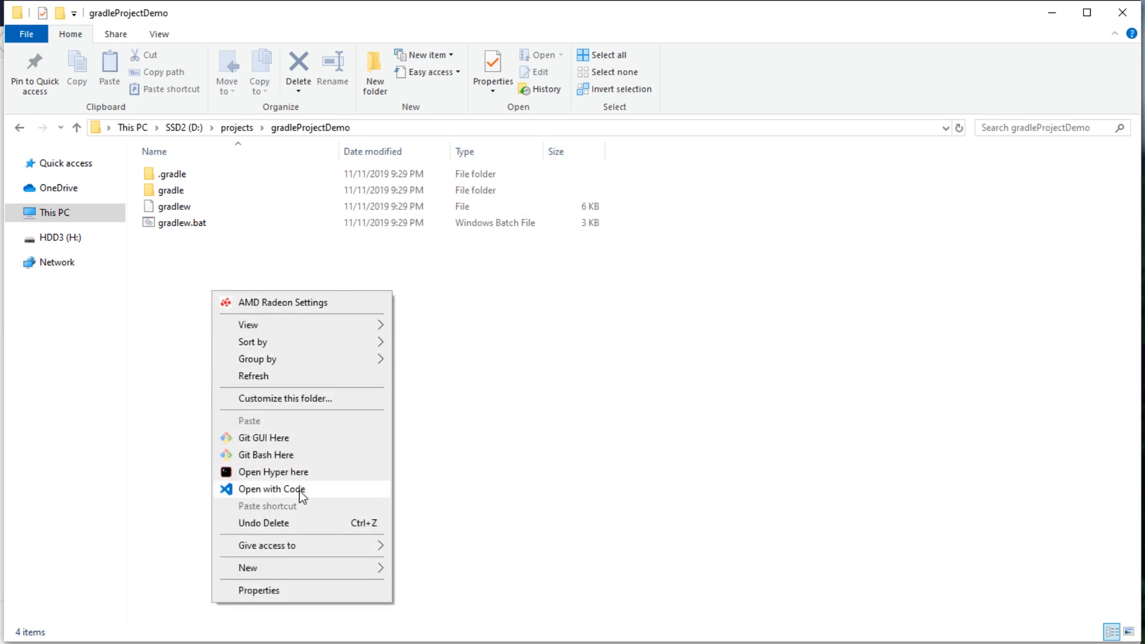
{"action": "left_click", "coordinate": [272, 488]}
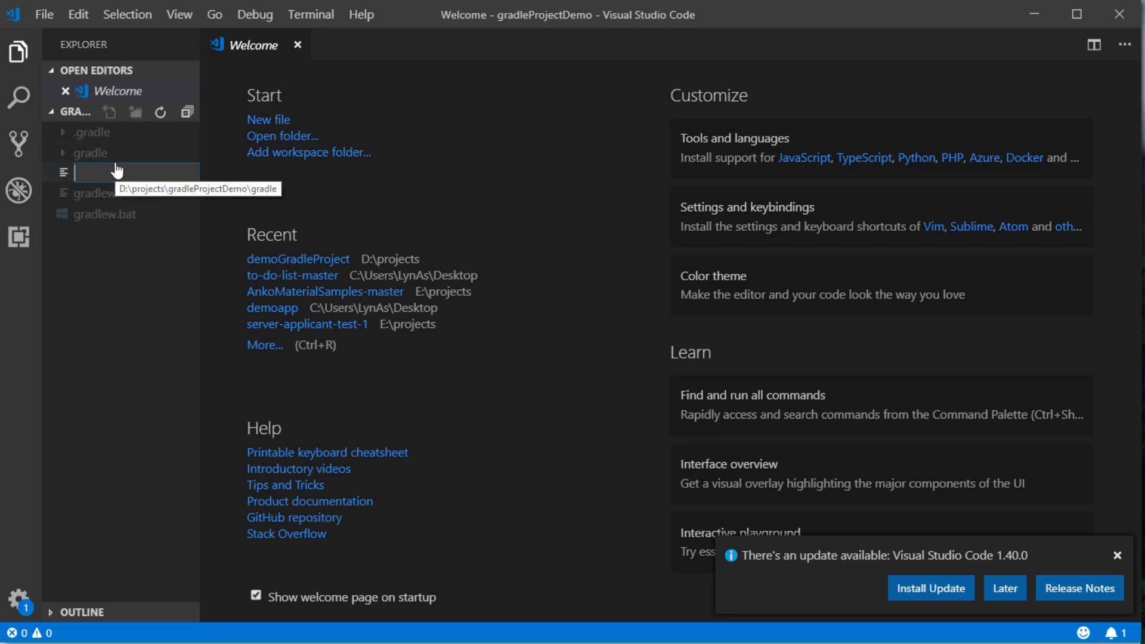
Create build.gradle with plugins { id 'application' }, a VERSION_1_8 java block and version '1.0.0'.
{"action": "type", "text": "build.gradle"}
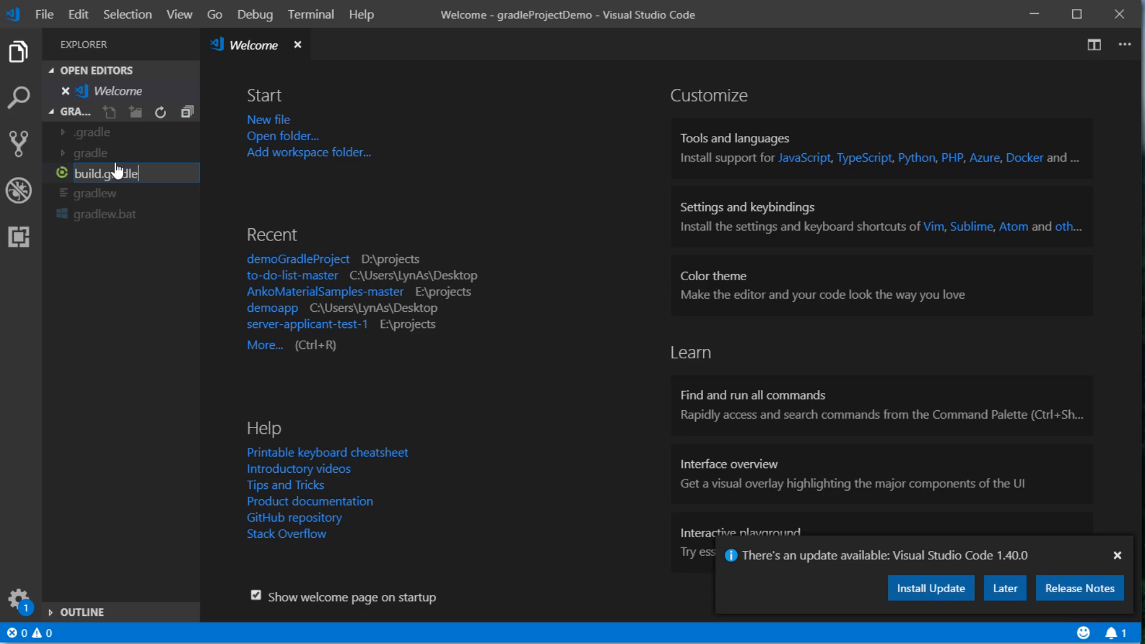
{"action": "double_click", "coordinate": [106, 172]}
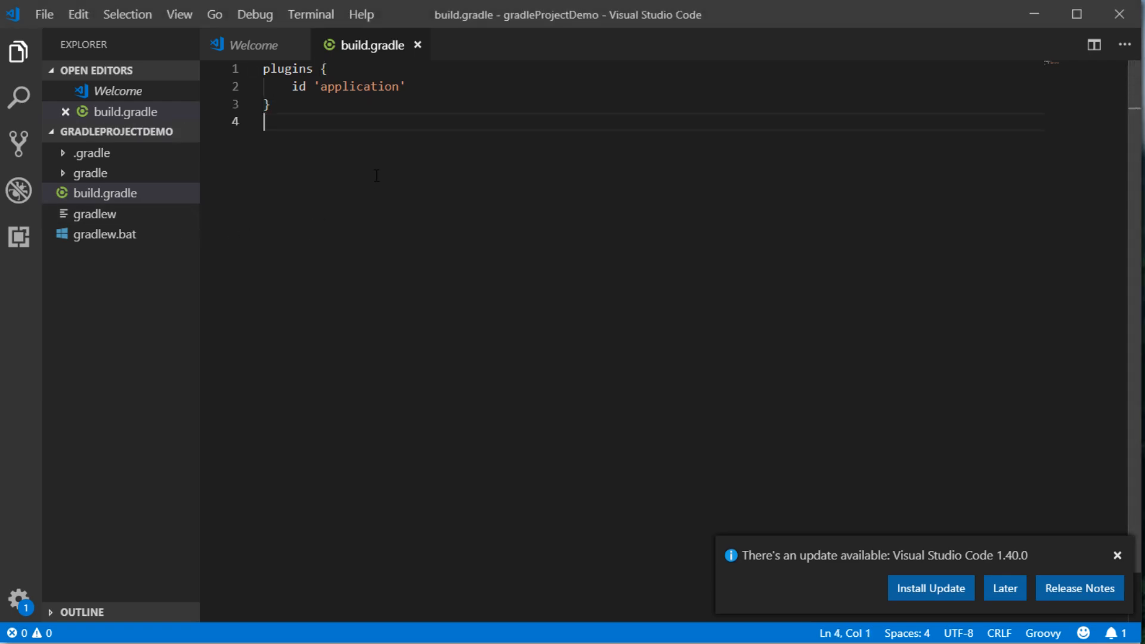
{"action": "type", "text": "java {"}
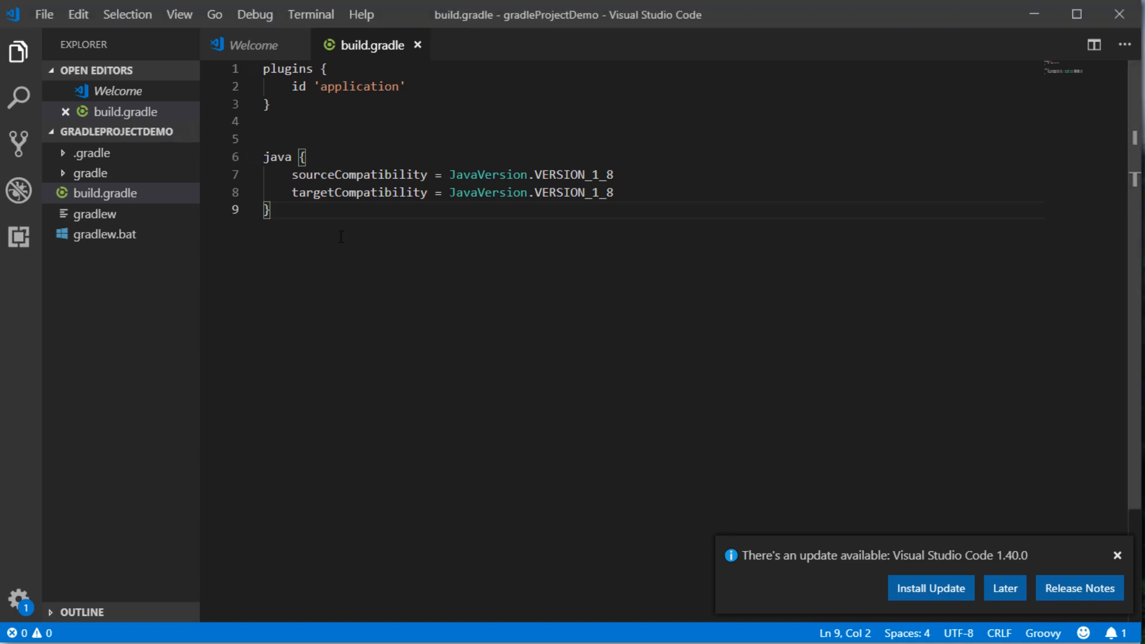
{"action": "type", "text": "version = '1.0.0'"}
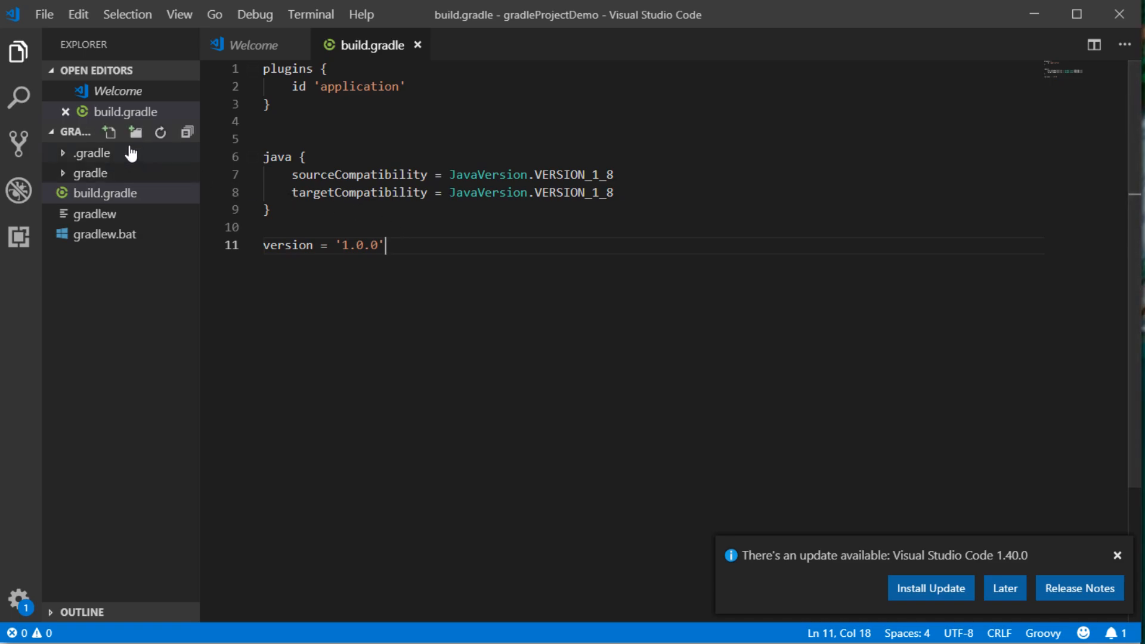
{"action": "mouse_move", "coordinate": [136, 132]}
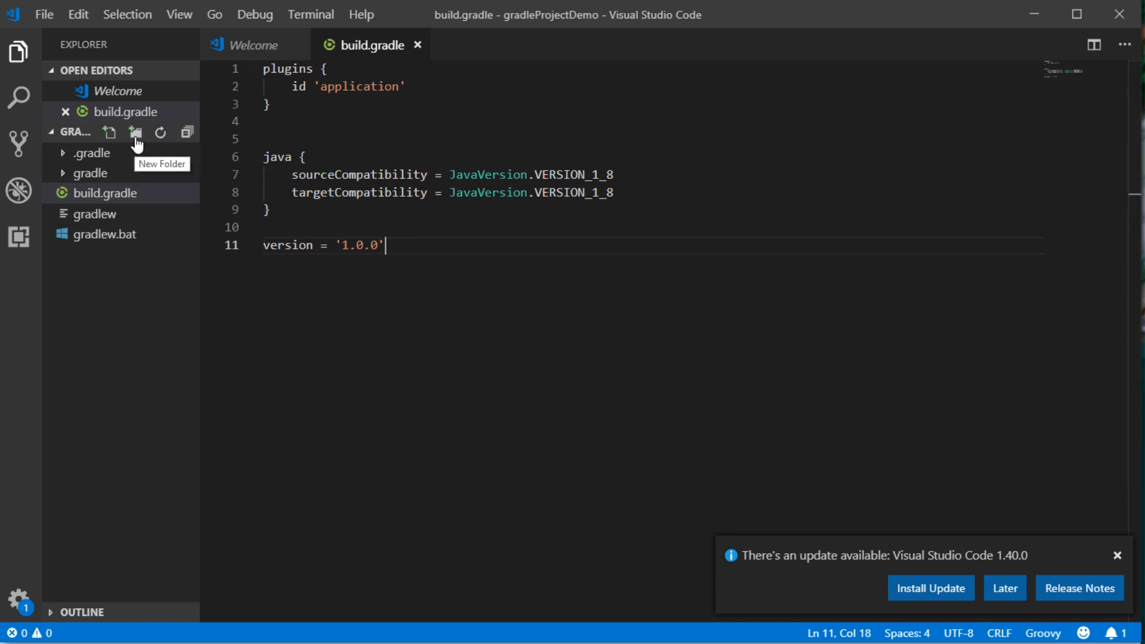
Create the src/main/java folder structure and add blank lines below the version setting.
{"action": "left_click", "coordinate": [136, 132]}
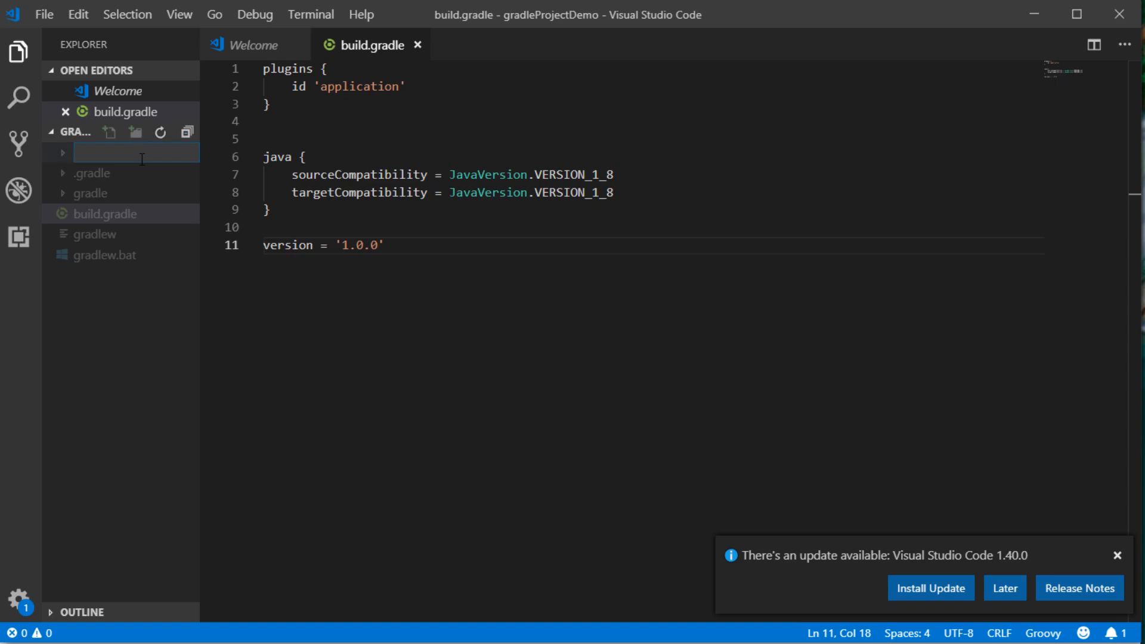
{"action": "type", "text": "sr"}
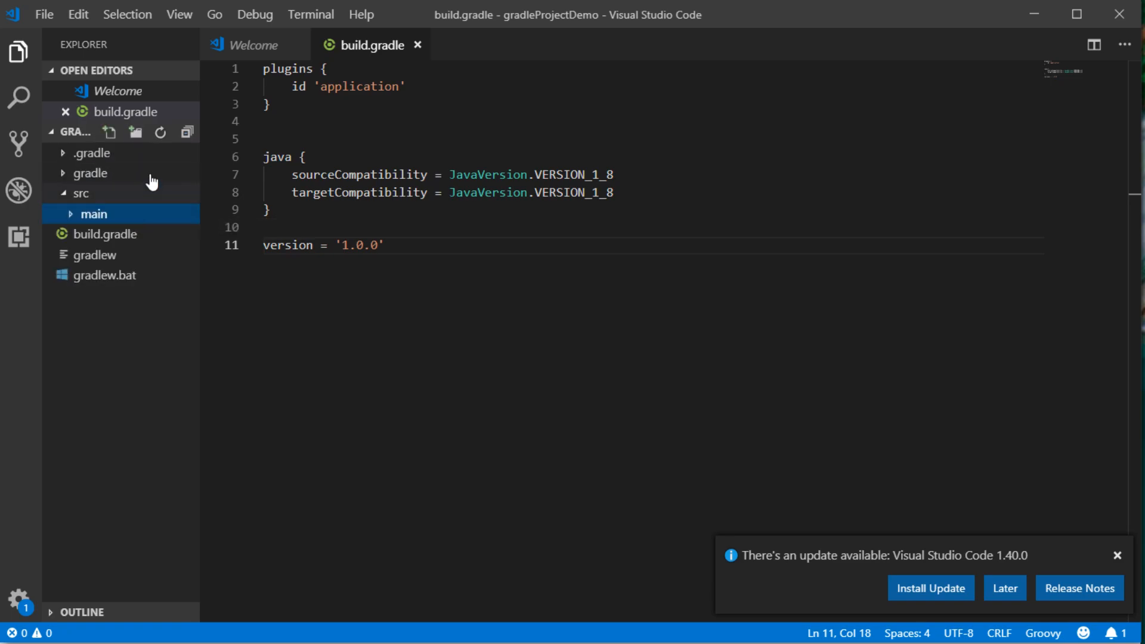
{"action": "left_click", "coordinate": [135, 133]}
{"action": "type", "text": "java"}
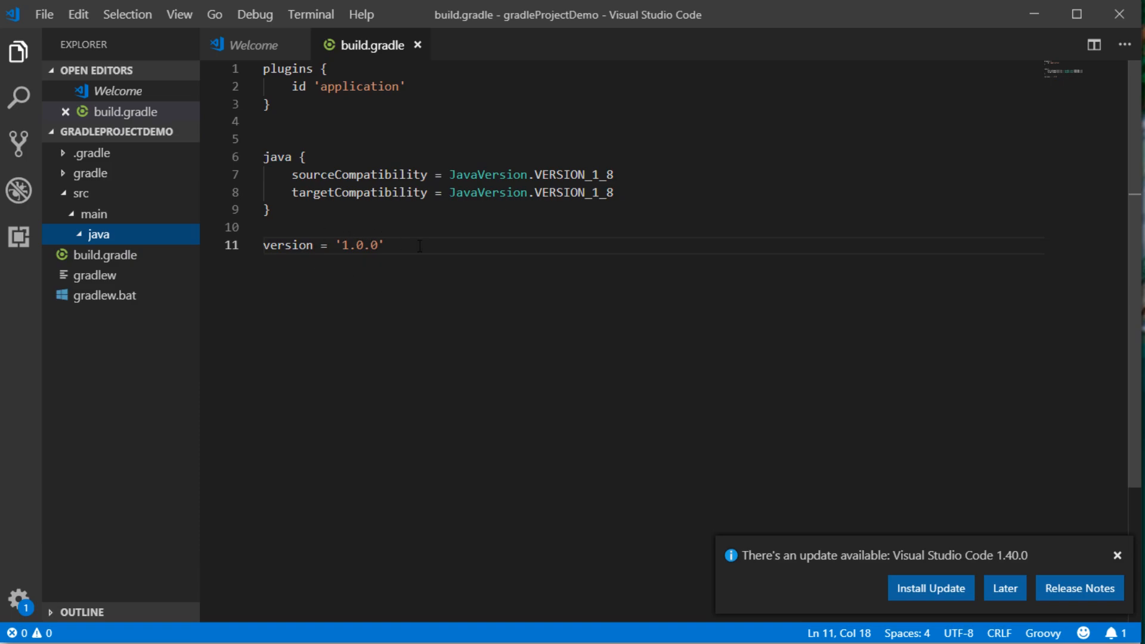
{"action": "key", "text": "Enter"}
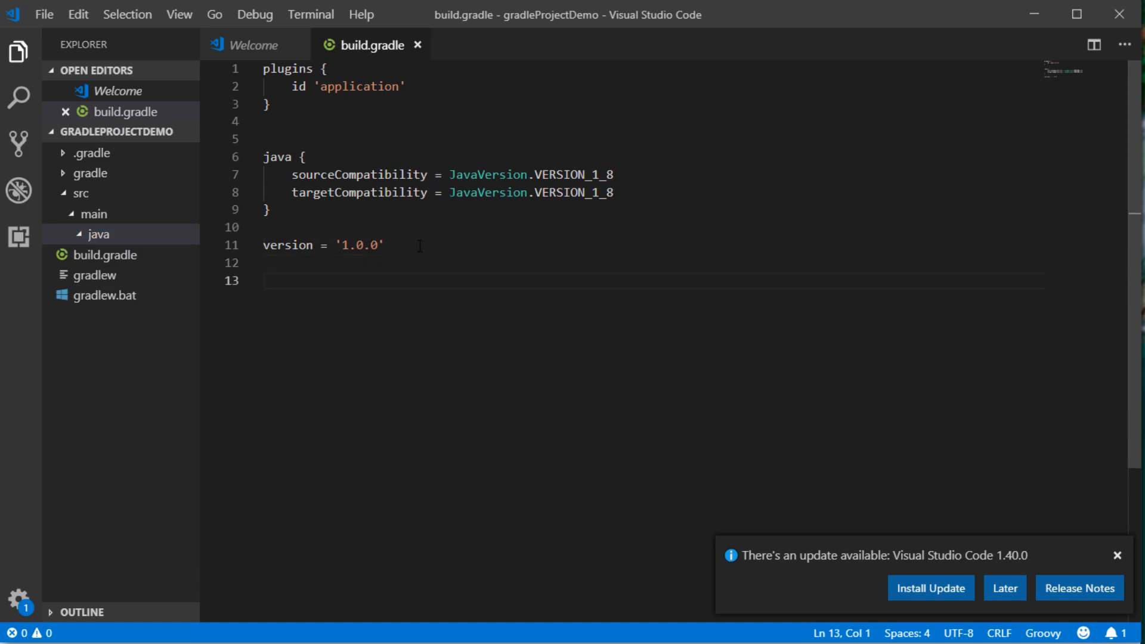
{"action": "left_click", "coordinate": [98, 234]}
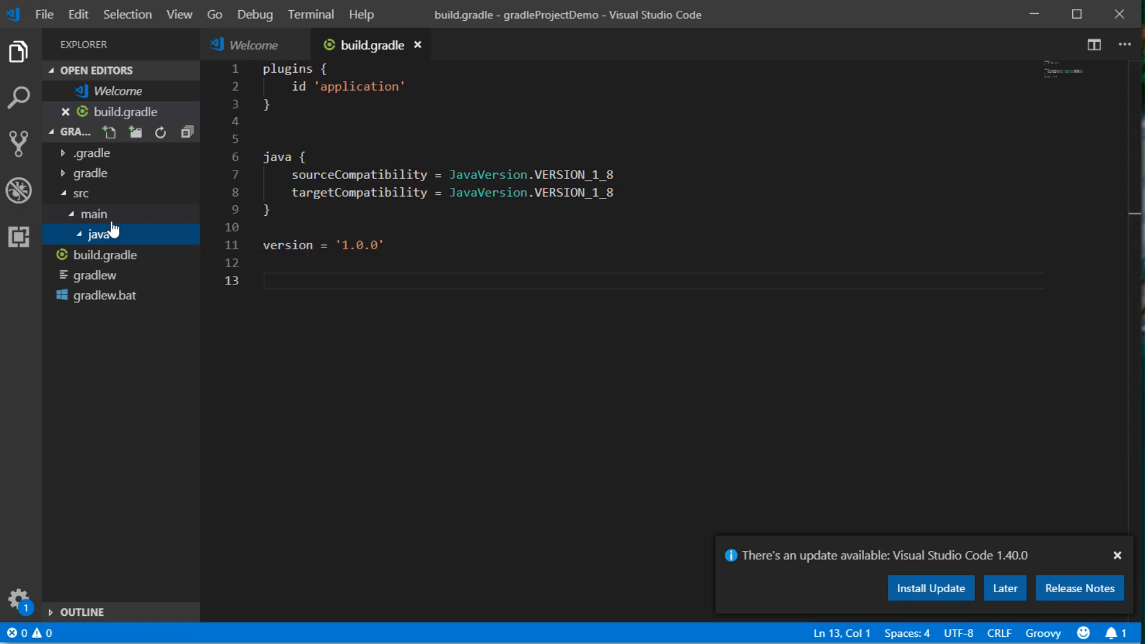
{"action": "right_click", "coordinate": [99, 233]}
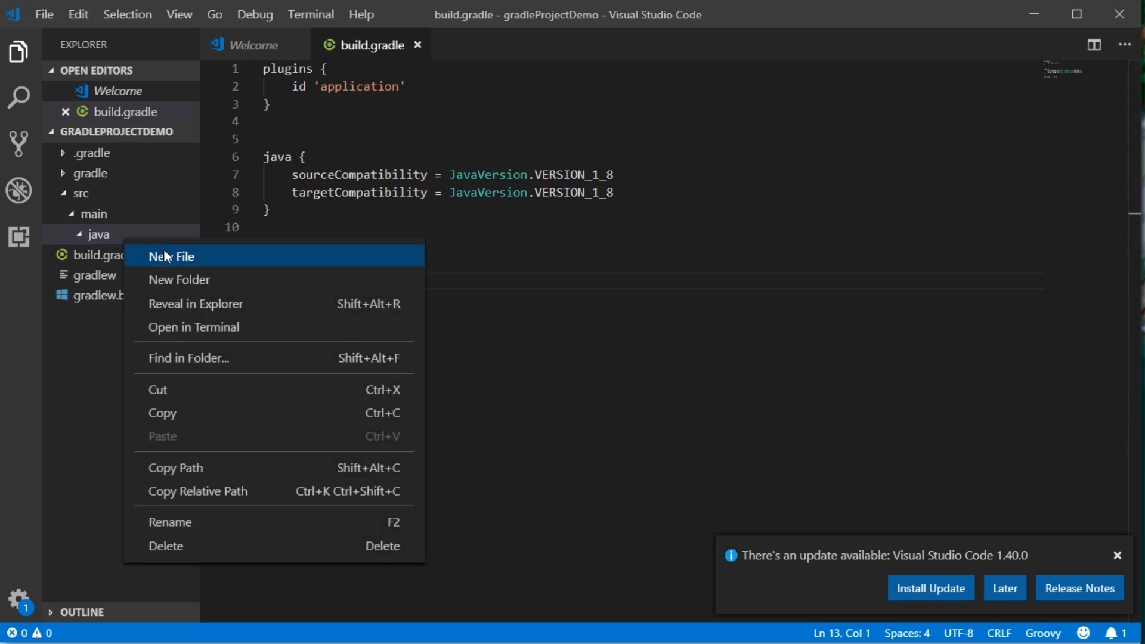
Create Main.java in src/main/java with a Main class printing "Hello world".
{"action": "left_click", "coordinate": [171, 256]}
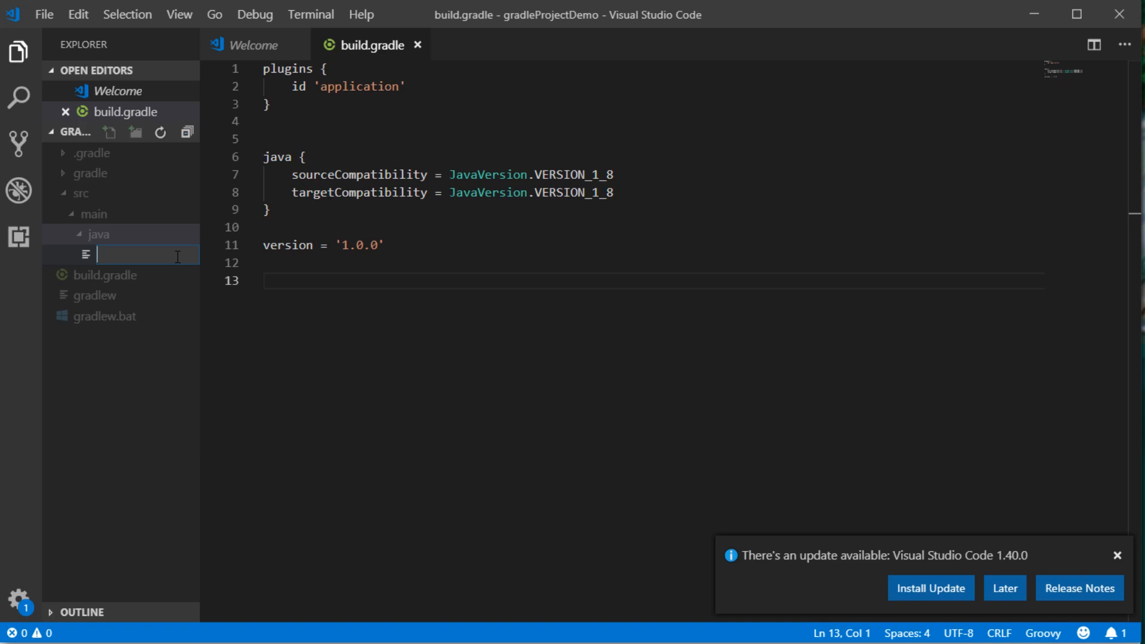
{"action": "type", "text": "Main.j"}
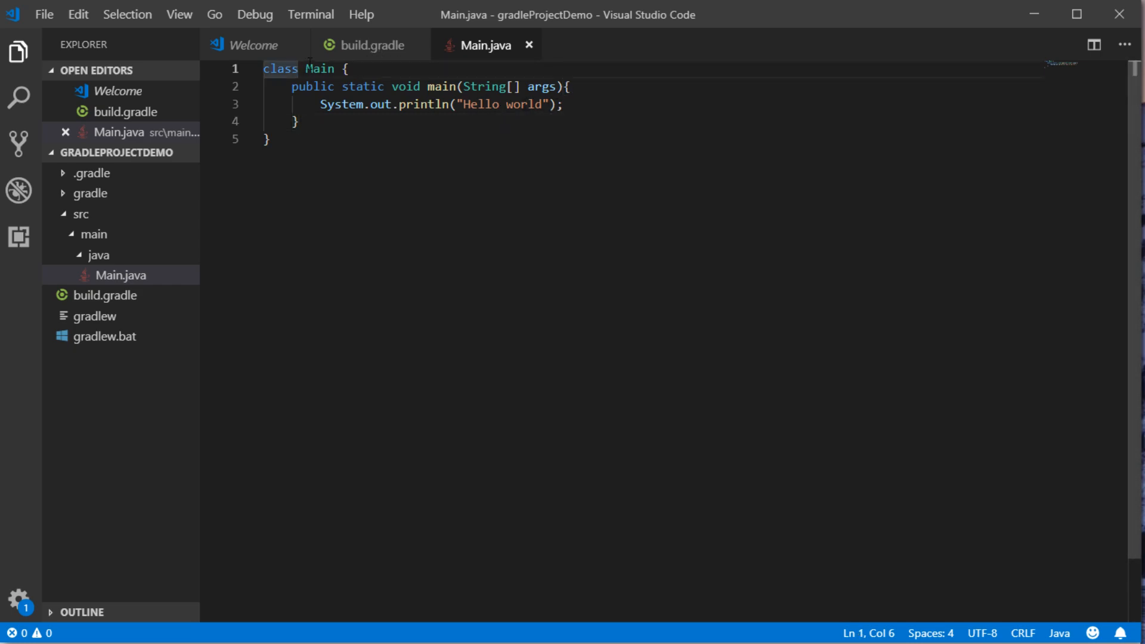
{"action": "double_click", "coordinate": [319, 68]}
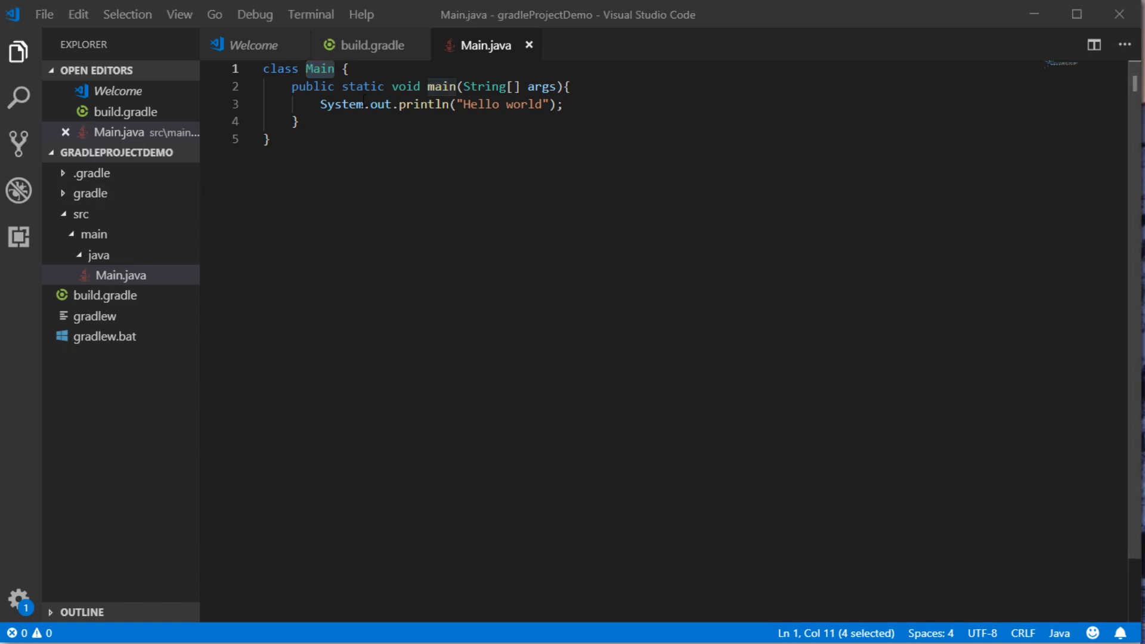
{"action": "left_click", "coordinate": [372, 44]}
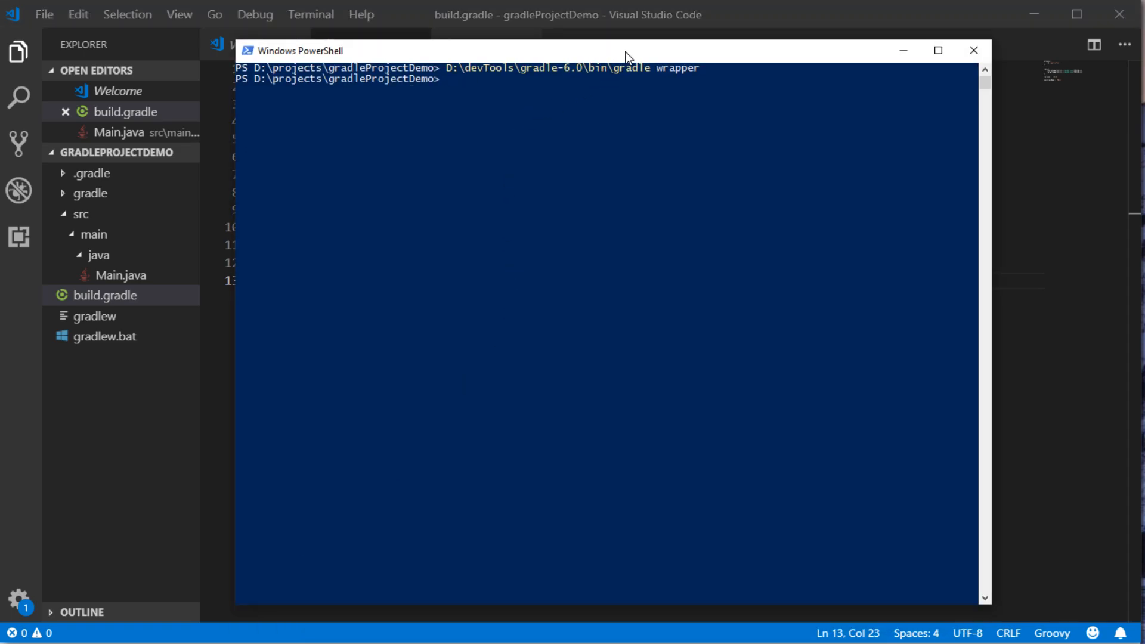
{"action": "mouse_move", "coordinate": [650, 162]}
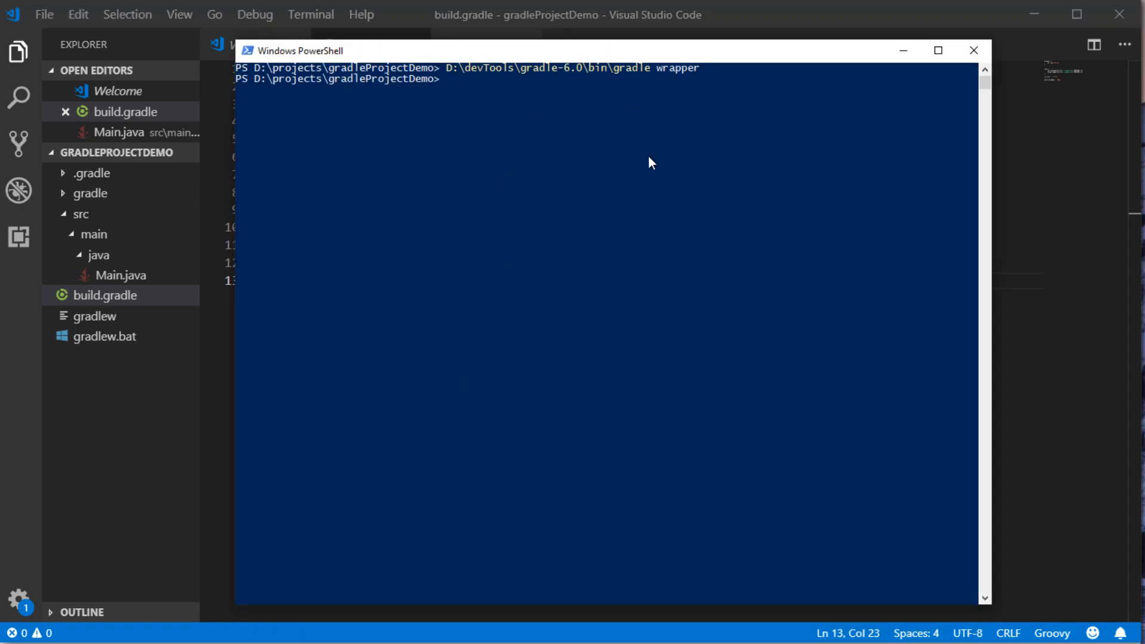
Run ./gradlew clean build, which reports BUILD SUCCESSFUL.
{"action": "type", "text": "./"}
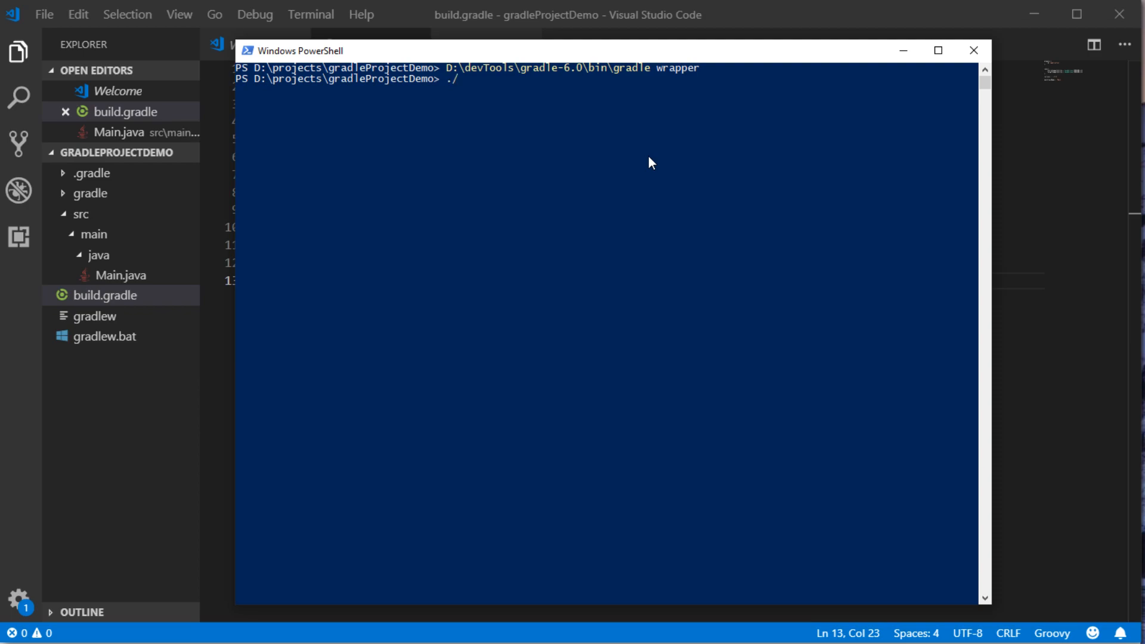
{"action": "type", "text": "gradlew"}
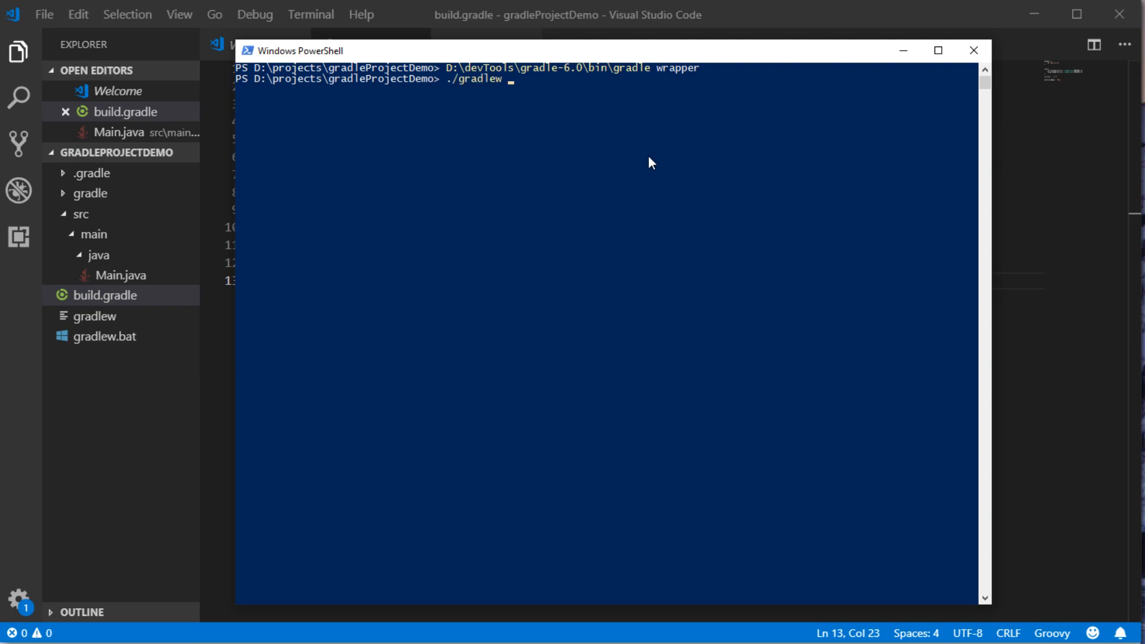
{"action": "type", "text": "clean bu"}
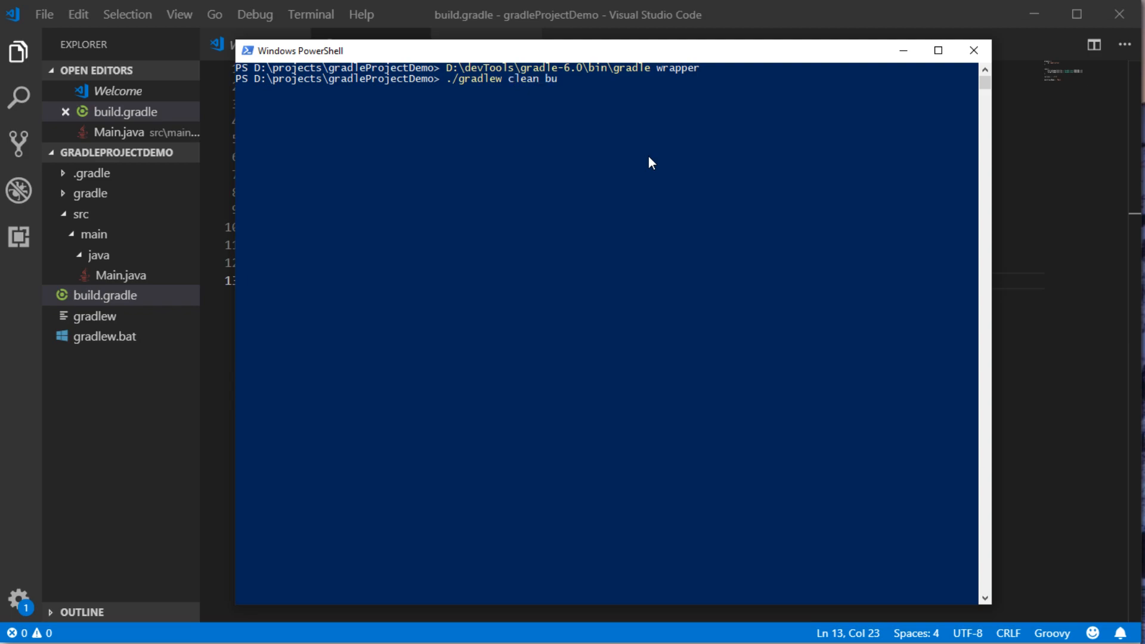
{"action": "type", "text": "ild"}
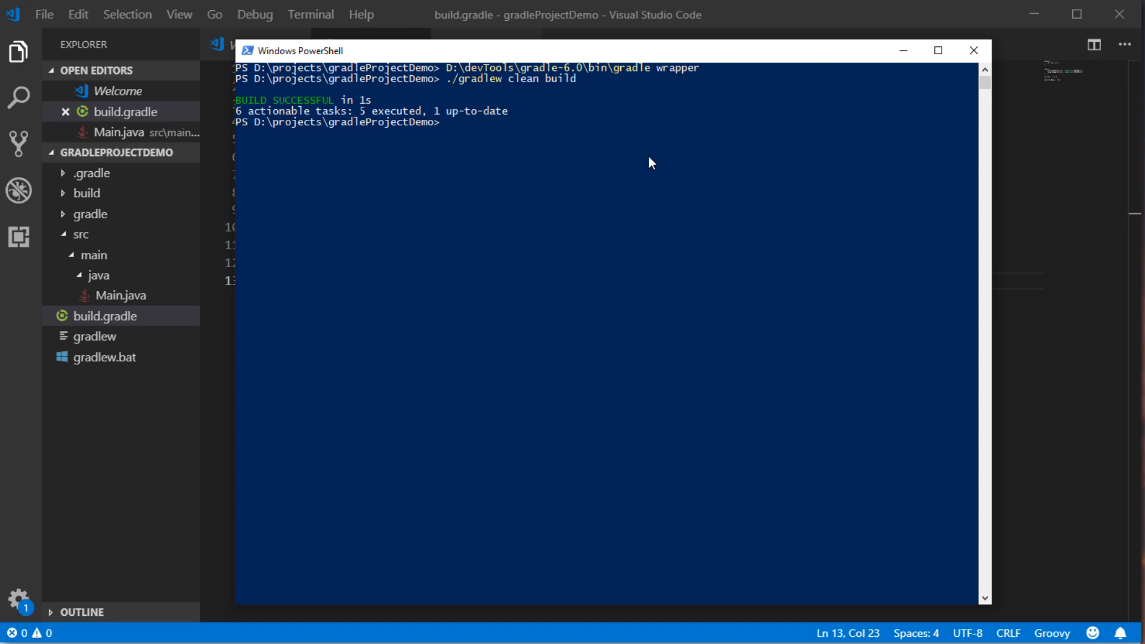
Run java -jar on gradleProjectDemo-1.0.0.jar, failing with "no main manifest attribute".
{"action": "type", "text": "java"}
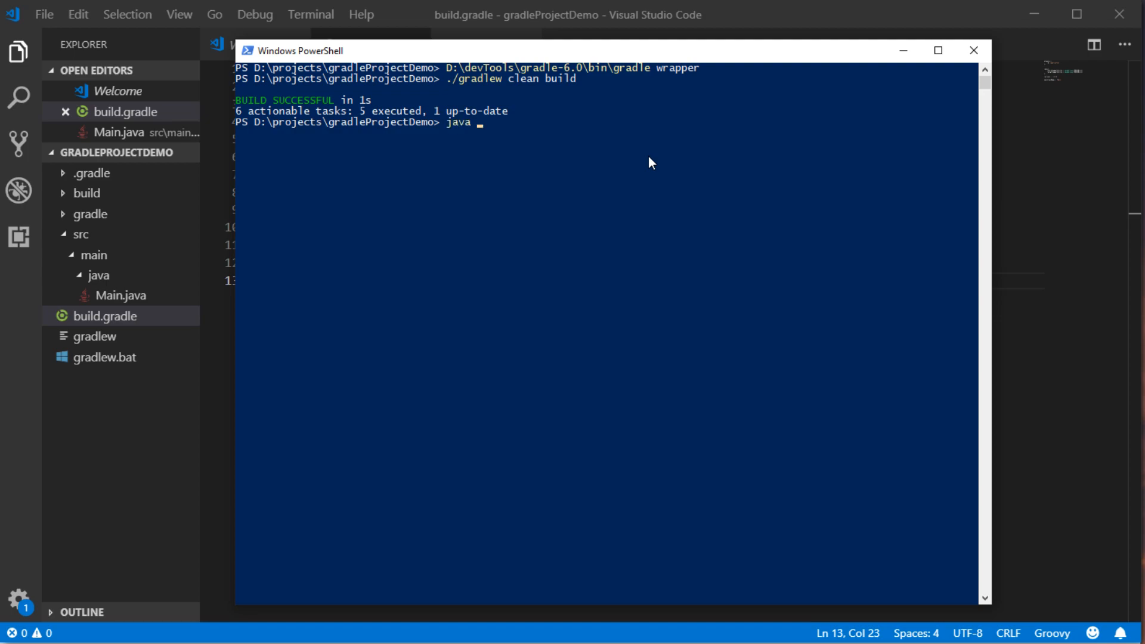
{"action": "type", "text": "-jar"}
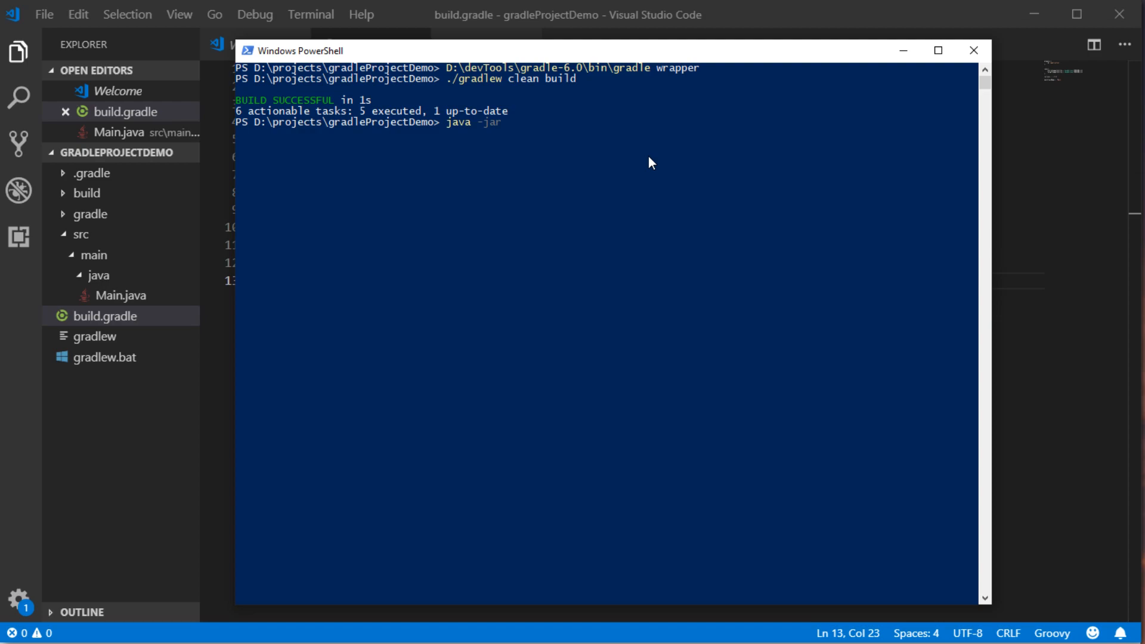
{"action": "type", "text": ".\\build\\libs\\gradleProjectDemo-1.0.0.jar"}
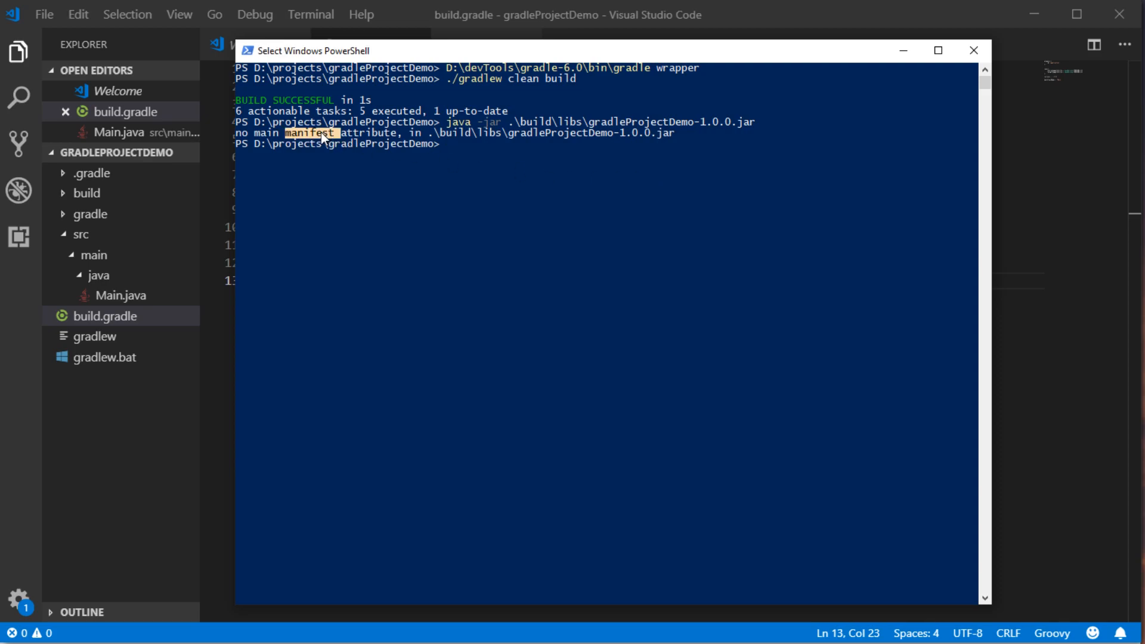
{"action": "mouse_move", "coordinate": [359, 294]}
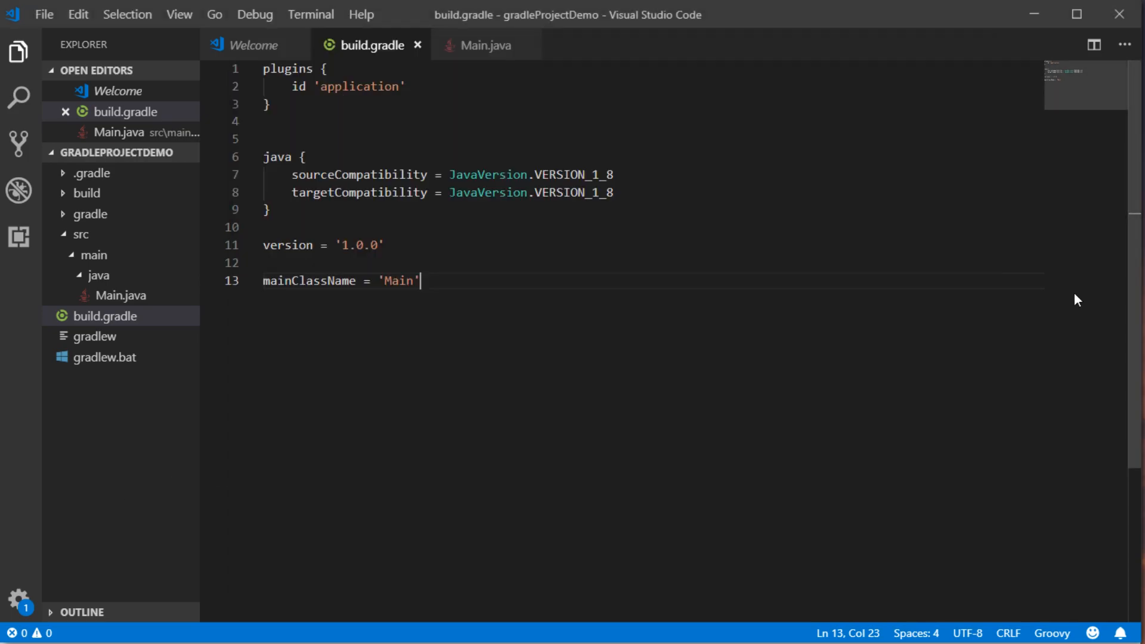
Make room below mainClassName 'Main' for the mavenCentral and commons-lang3 3.9 blocks.
{"action": "key", "text": "Enter"}
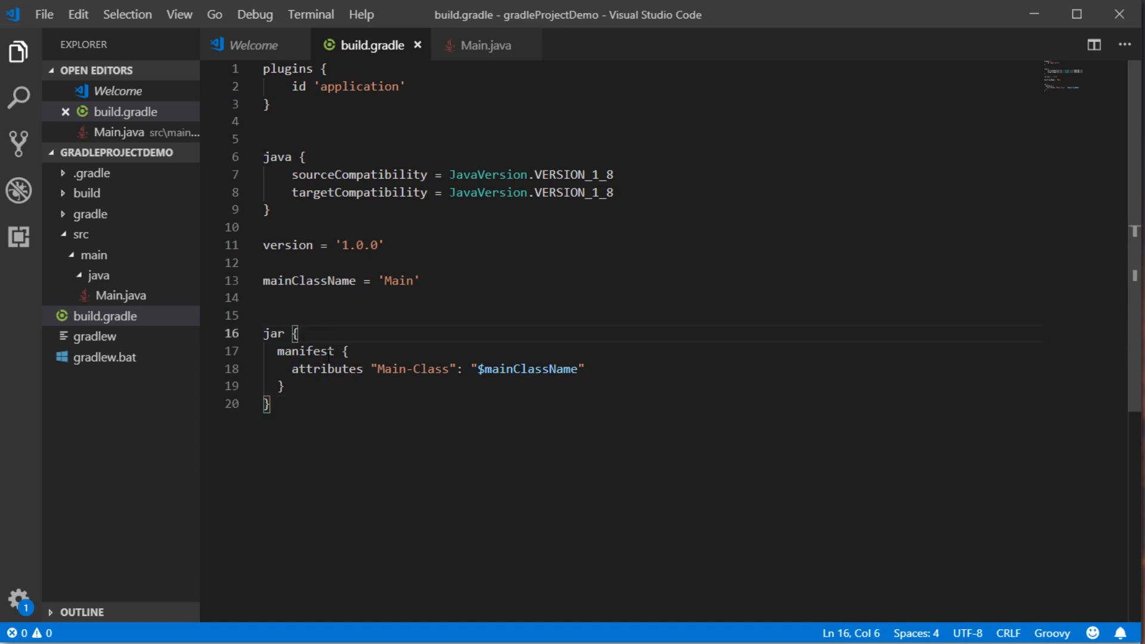
{"action": "left_click", "coordinate": [542, 368]}
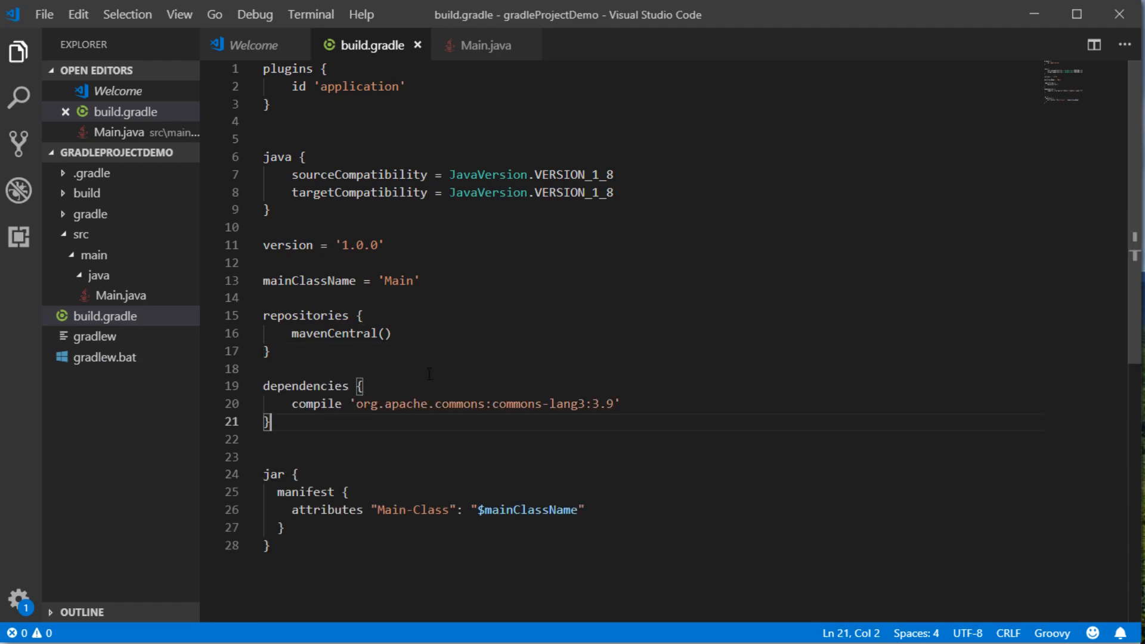
In Main.java, add the StringUtils.isBlank(" ") print and import org.apache.commons.lang3.StringUtils.
{"action": "left_click", "coordinate": [483, 45]}
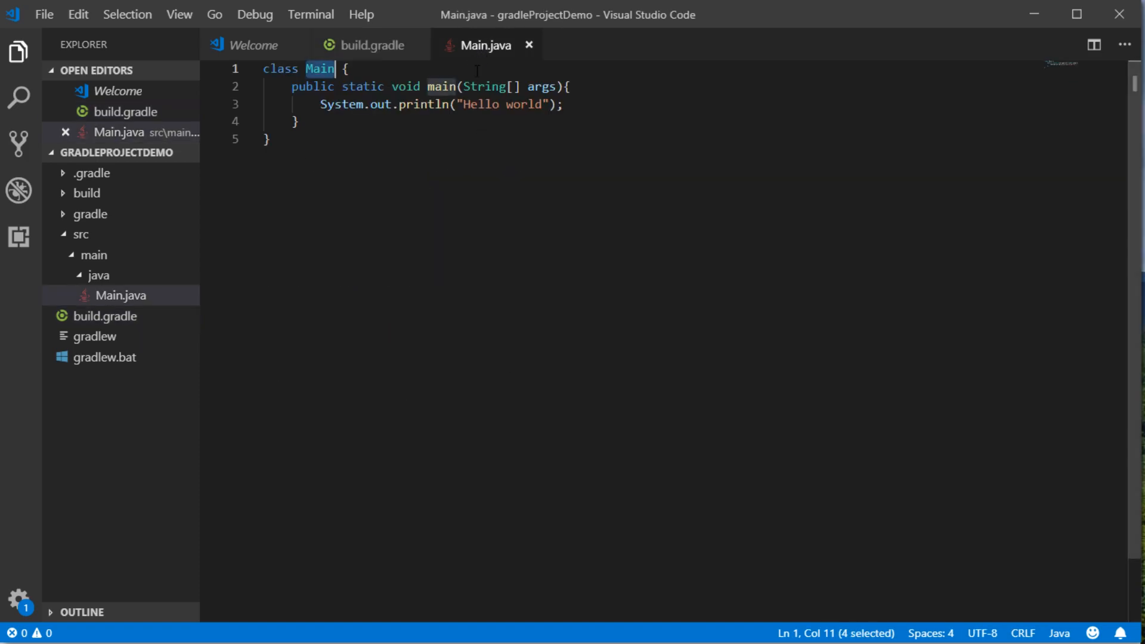
{"action": "mouse_move", "coordinate": [372, 45]}
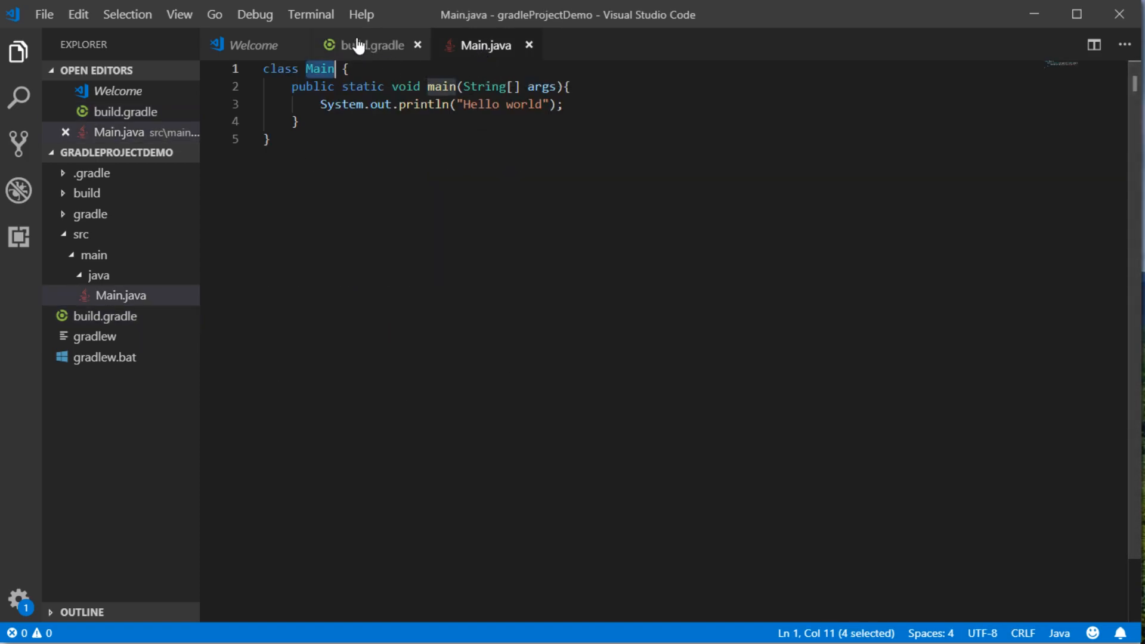
{"action": "left_click", "coordinate": [368, 45]}
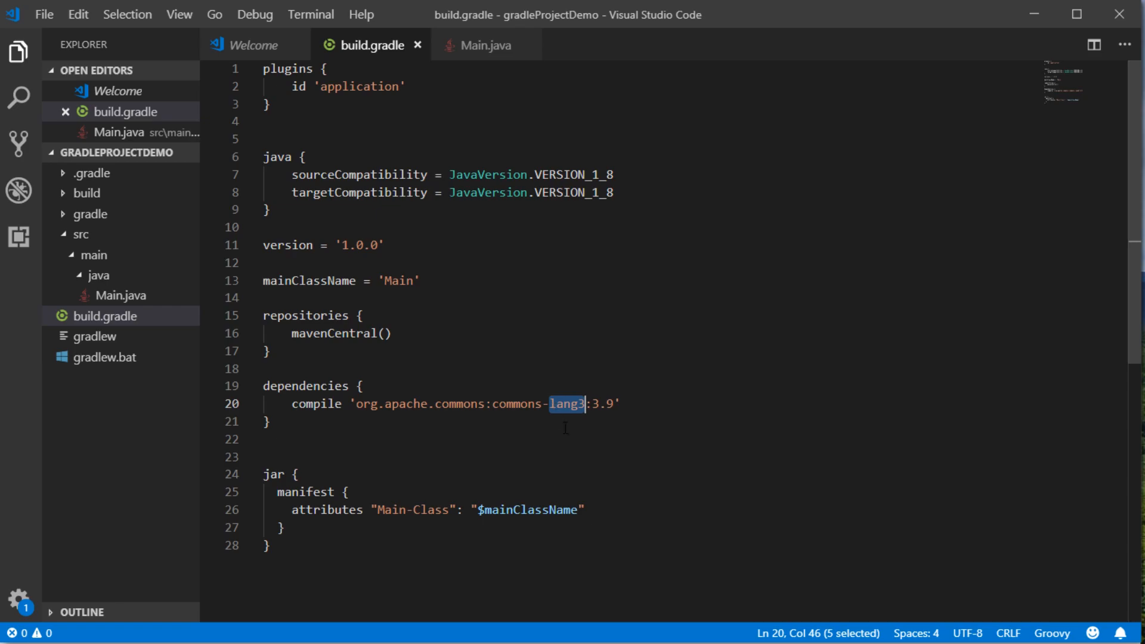
{"action": "left_click", "coordinate": [484, 46]}
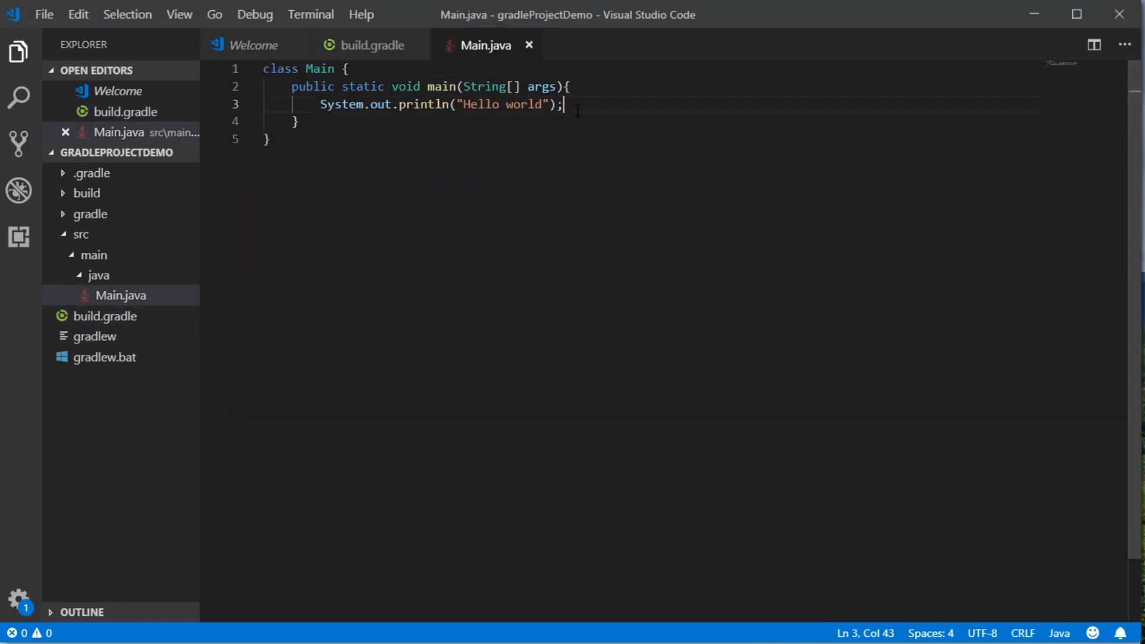
{"action": "type", "text": "System.out.println(StringUtils.isBlank(\" \"));"}
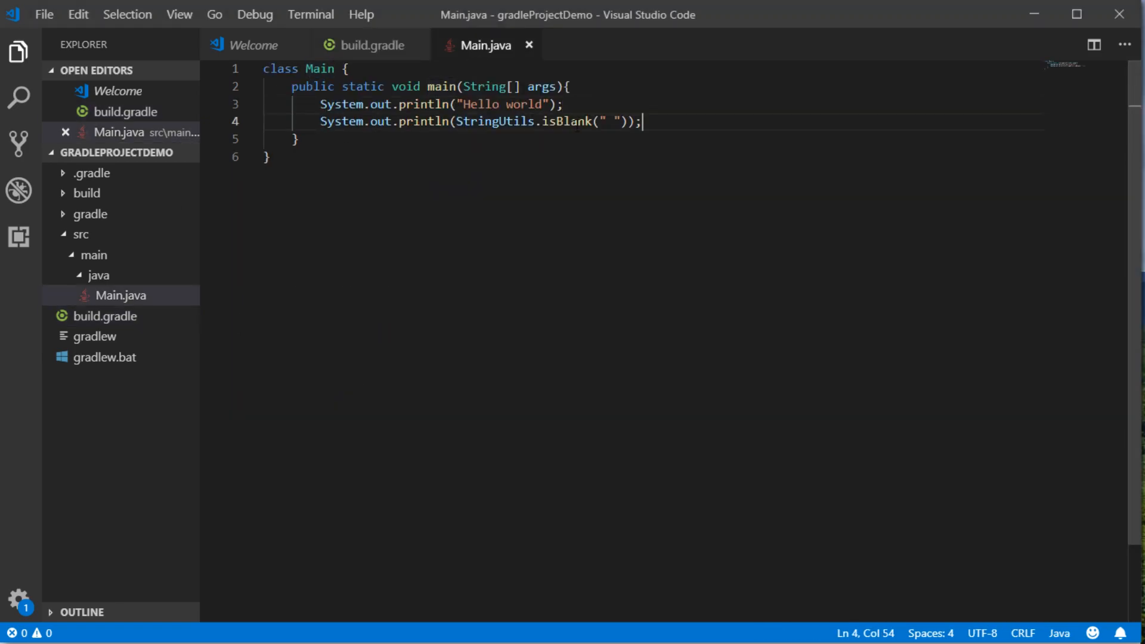
{"action": "double_click", "coordinate": [566, 121]}
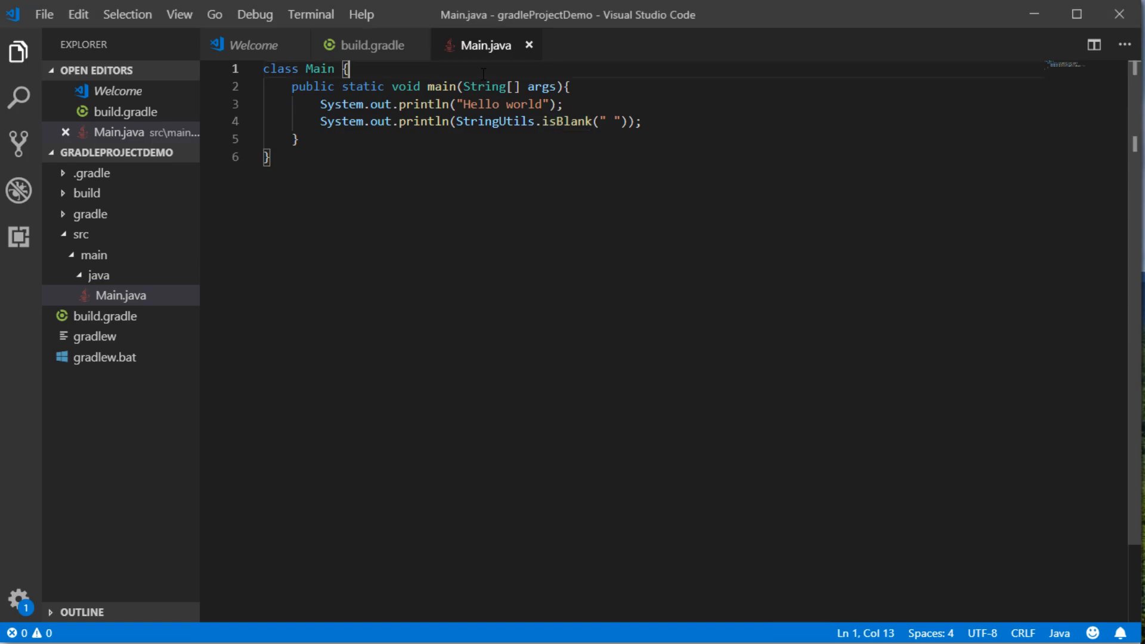
{"action": "type", "text": "import org.apache.commons.lang3.StringUtils;"}
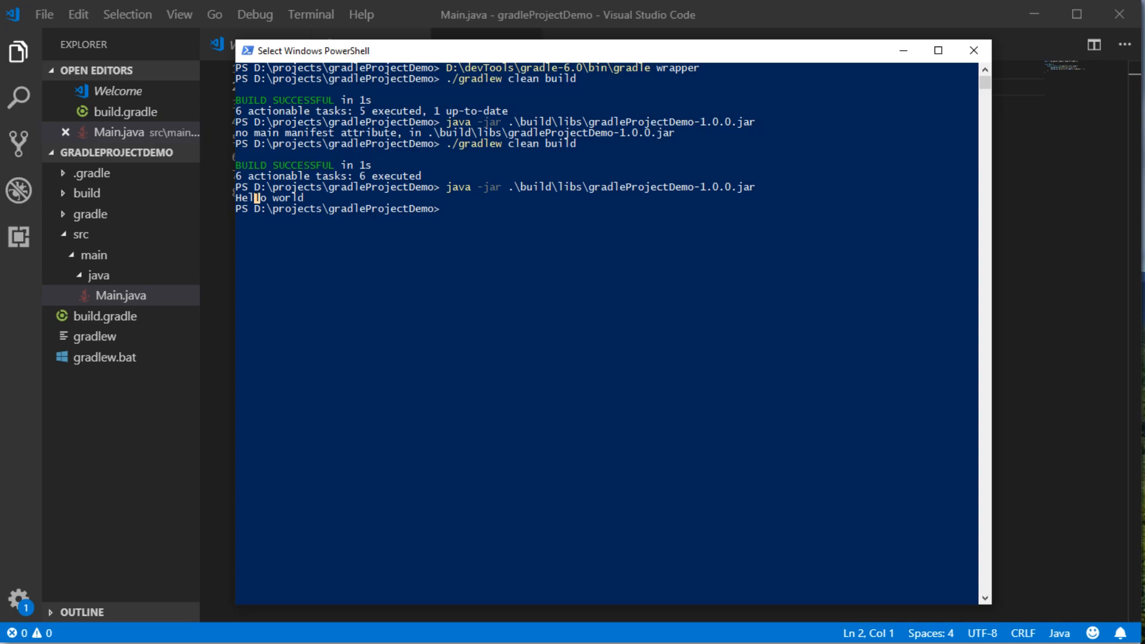
Rebuild the project in PowerShell with ./gradlew clean build.
{"action": "type", "text": "./gradlew clean build"}
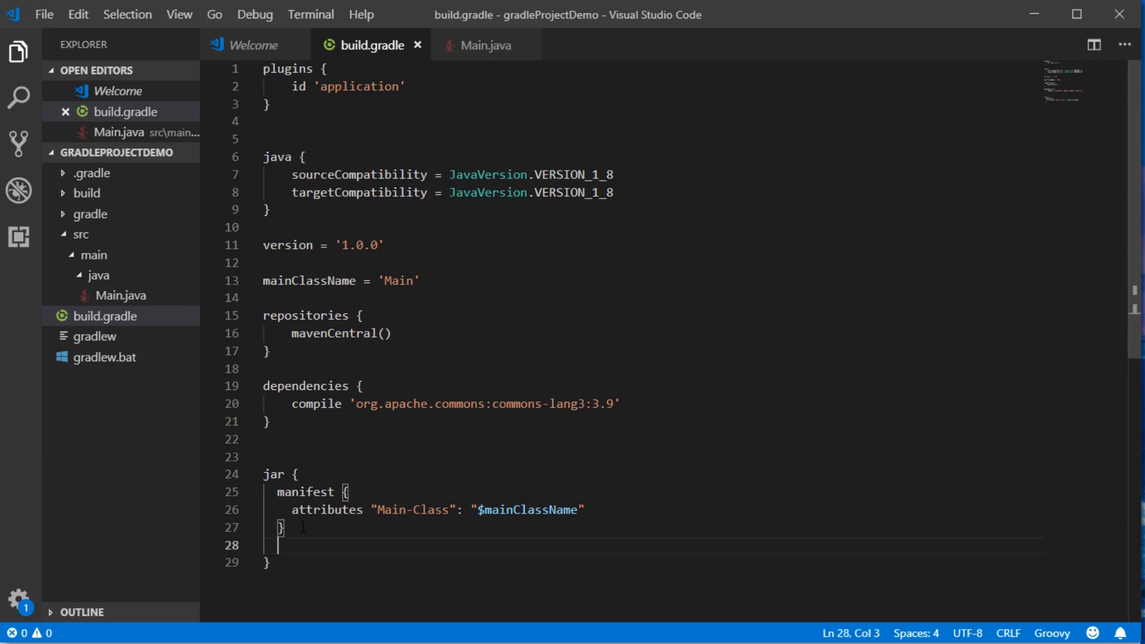
Add from { configurations.compile.collect { it.isDirectory() ? it : zipTree(it) } } to the jar block.
{"action": "type", "text": "from { configurations.compile.collect { it.isDirectory() ? it : zipTree(it) } }"}
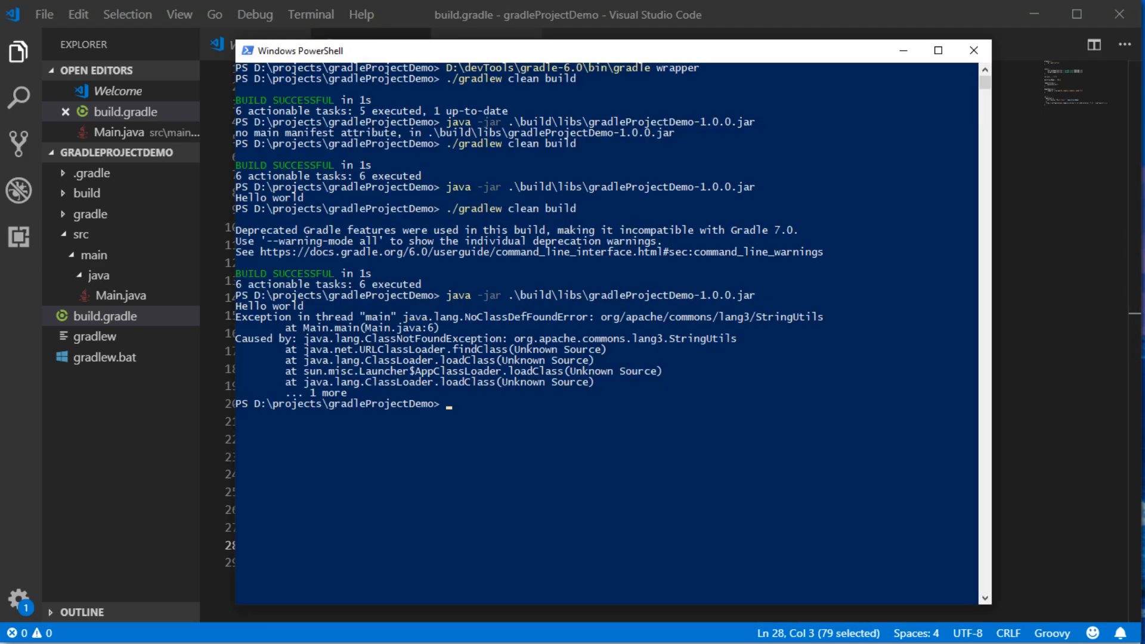
Rebuild with ./gradlew clean build, then bring Main.java back up in the editor.
{"action": "type", "text": "./gradlew clean build"}
{"action": "type", "text": "java -jar .\\build\\libs\\gradleProjectDemo-1.0.0.jar"}
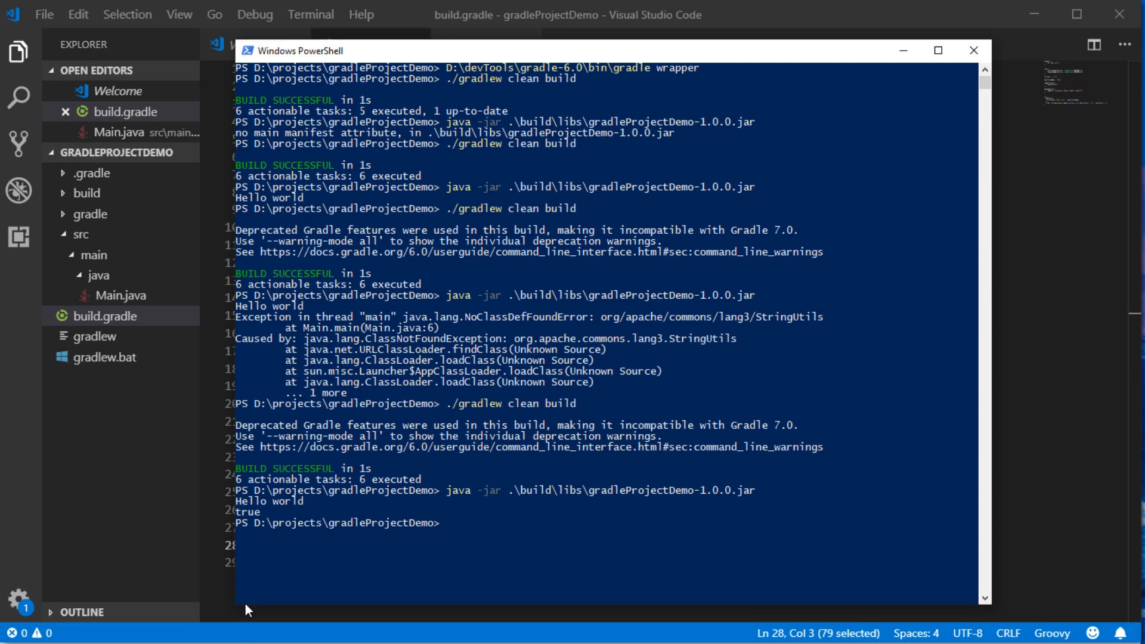
{"action": "double_click", "coordinate": [247, 512]}
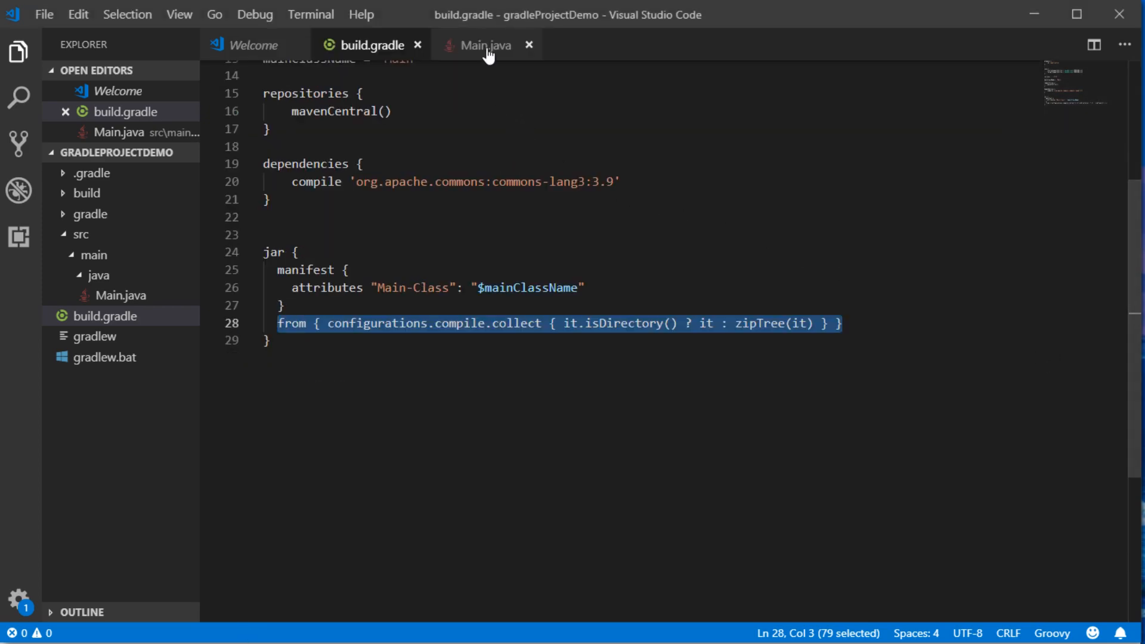
{"action": "left_click", "coordinate": [484, 44]}
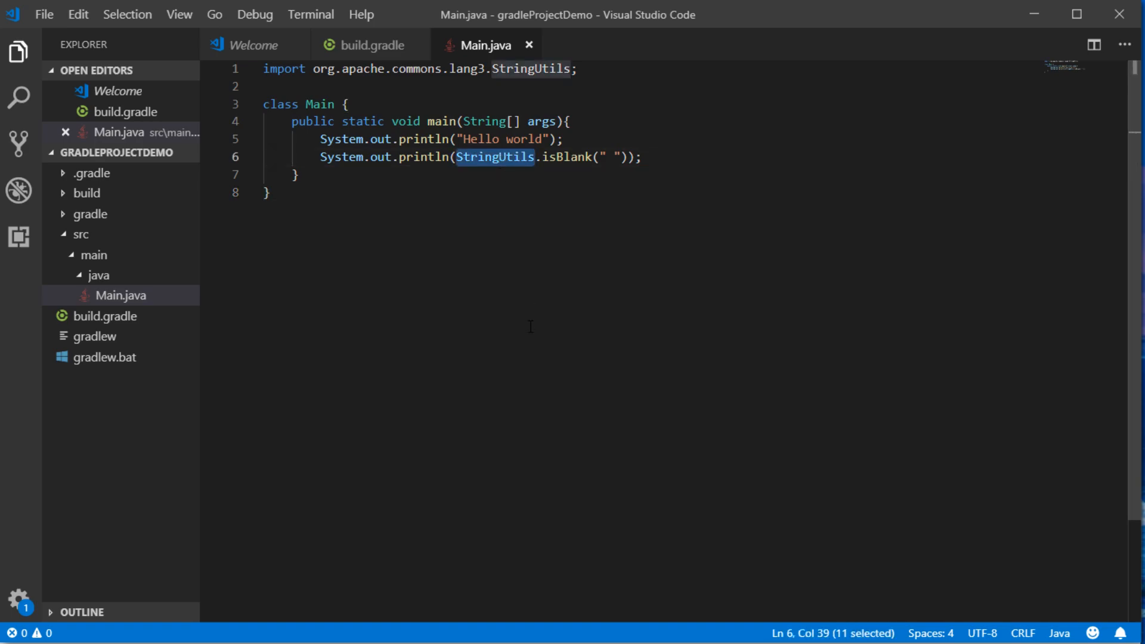